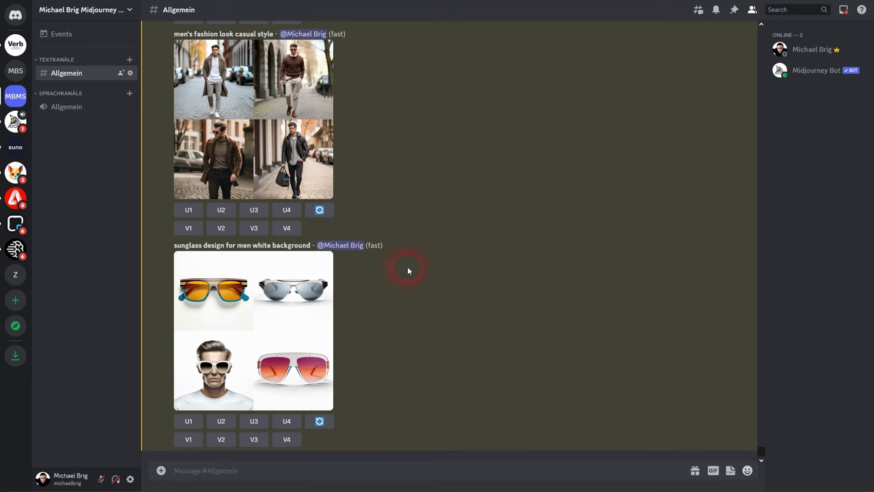
{"action": "mouse_move", "coordinate": [179, 53]}
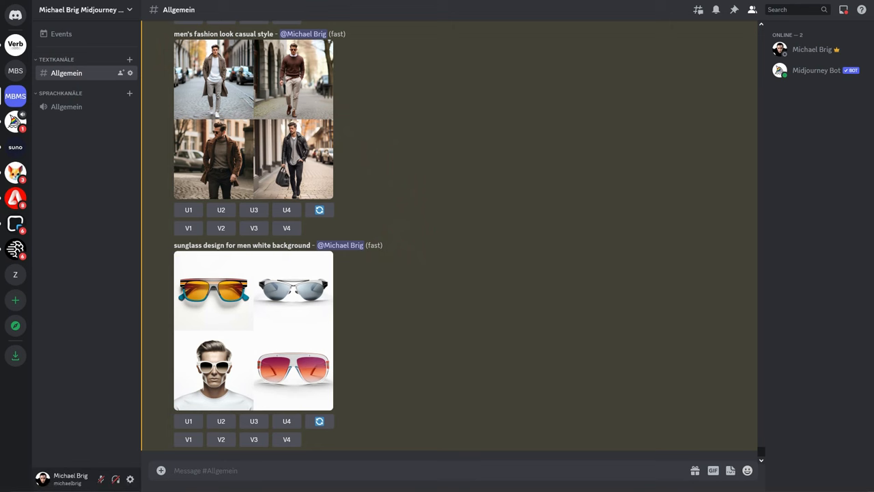
Generate 'men's fashion look' grids in casual style and in tailored style with /imagine
{"action": "type", "text": "/i"}
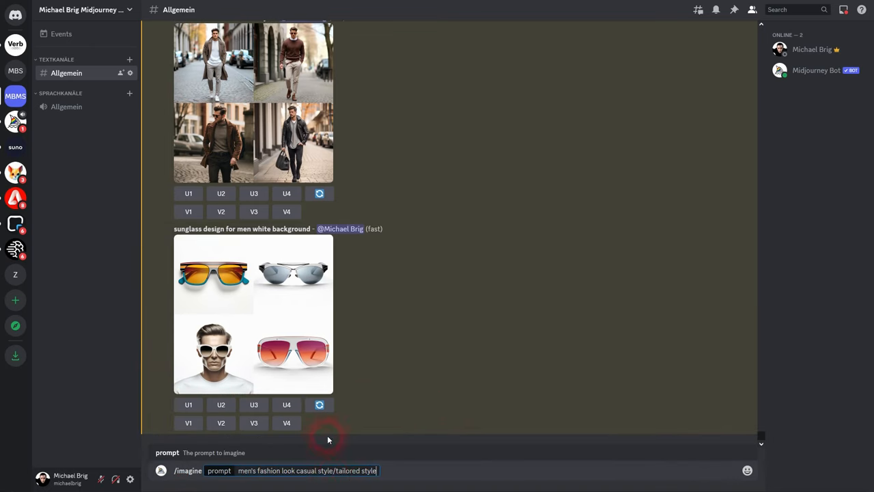
{"action": "double_click", "coordinate": [355, 470]}
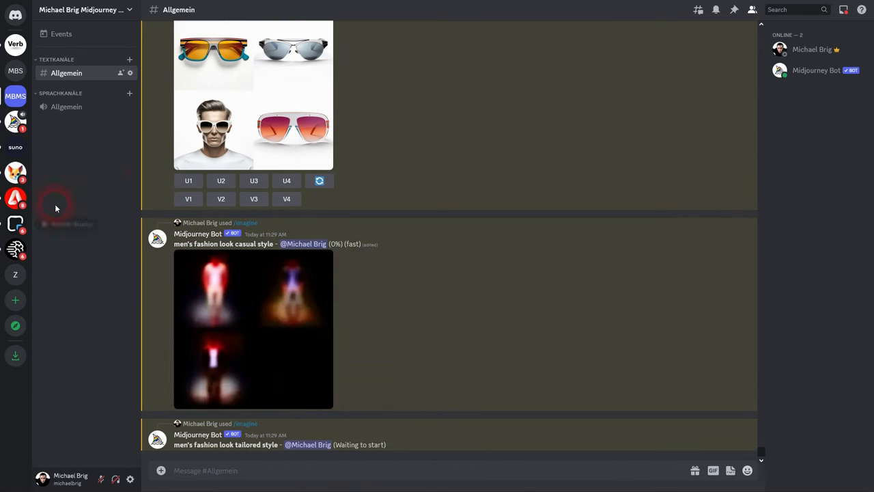
{"action": "scroll", "scroll_direction": "up", "scroll_amount": 3}
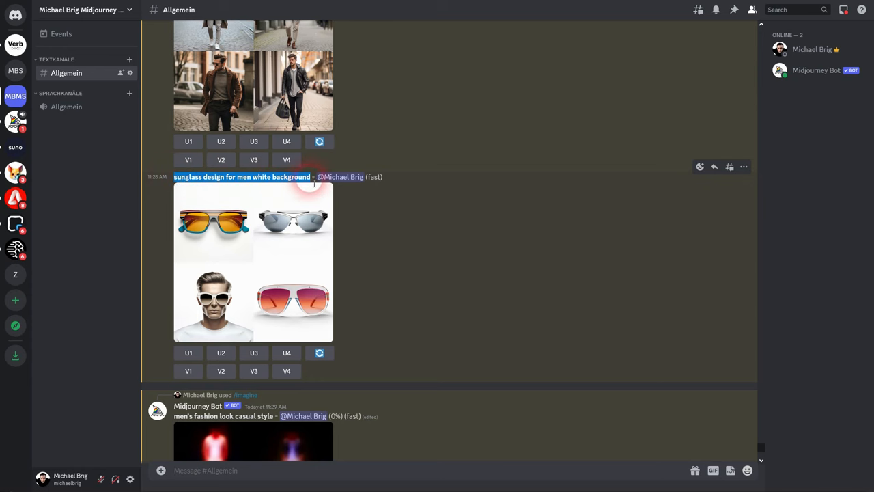
{"action": "scroll", "scroll_direction": "down", "scroll_amount": 3}
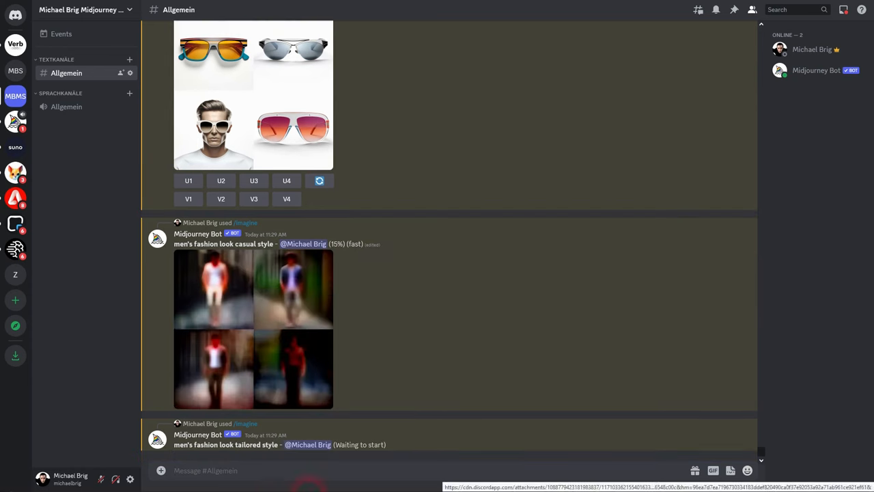
{"action": "type", "text": "/ima"}
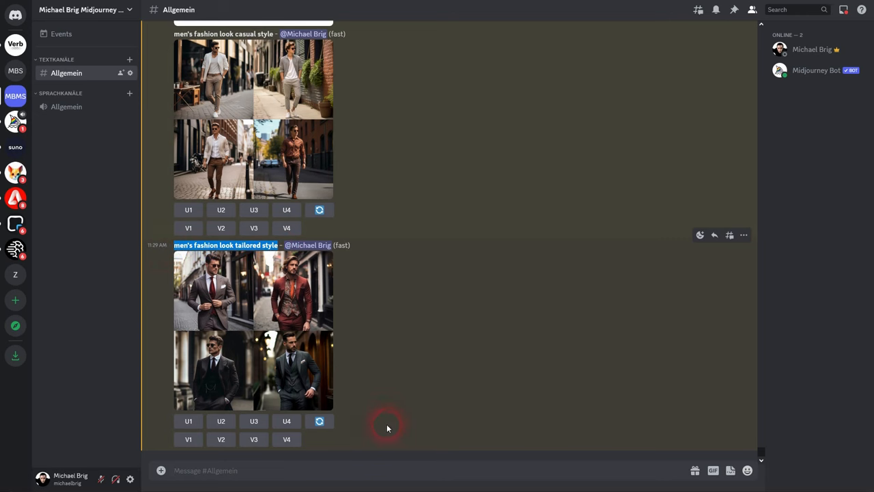
Submit /imagine 'men's fashion look tailored style full-body perspective'
{"action": "type", "text": "/im"}
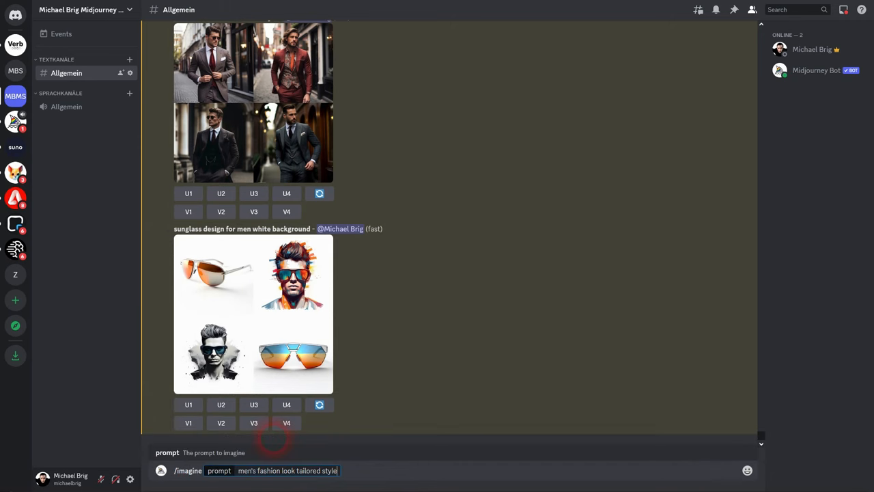
{"action": "type", "text": "full-"}
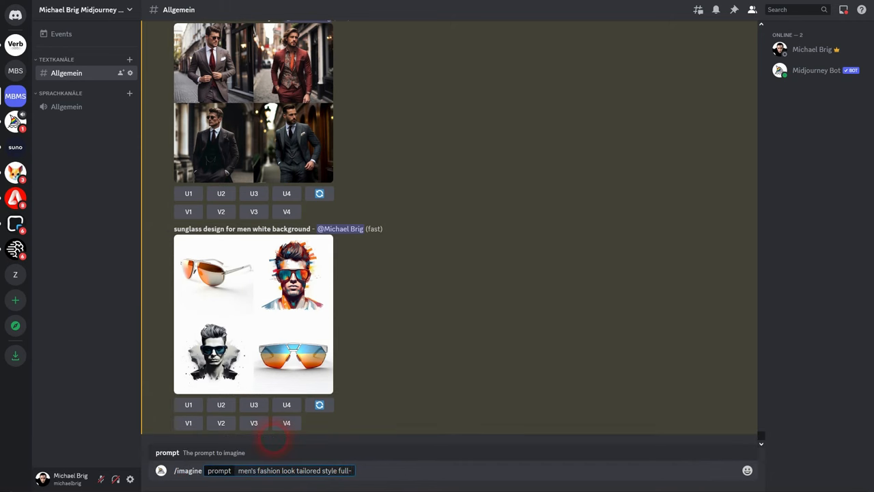
{"action": "type", "text": "full-body perspectiv"}
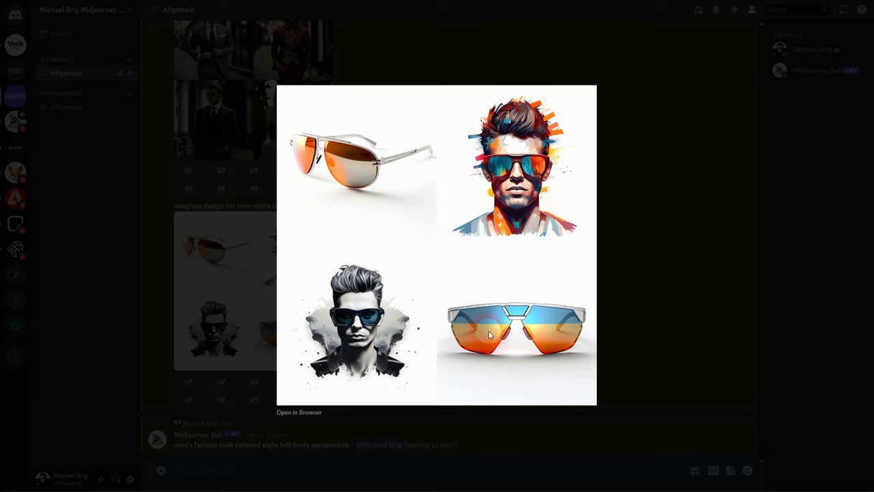
Request strong variations of enlarged sunglasses image 1 and upscale image 4
{"action": "left_click", "coordinate": [461, 229]}
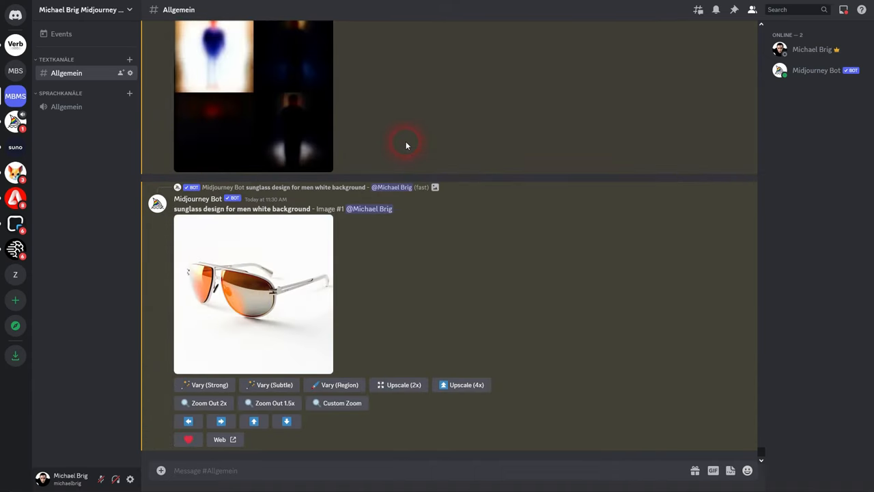
{"action": "left_click", "coordinate": [204, 384]}
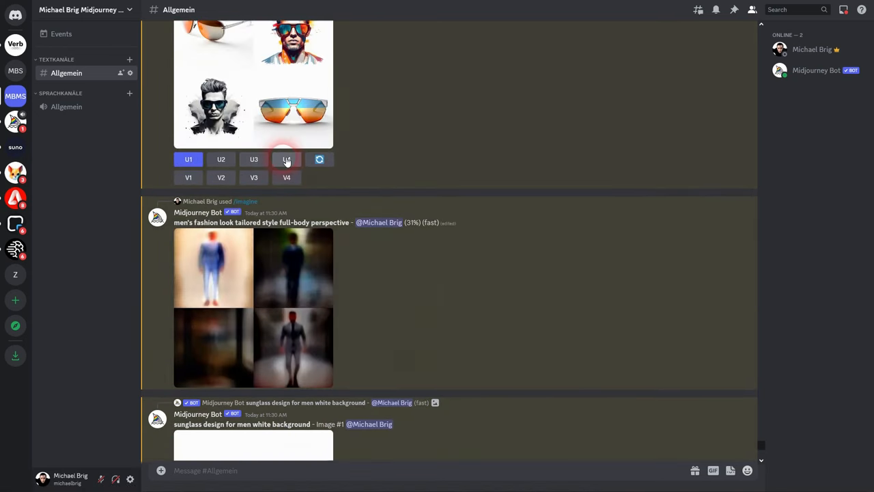
{"action": "left_click", "coordinate": [286, 159]}
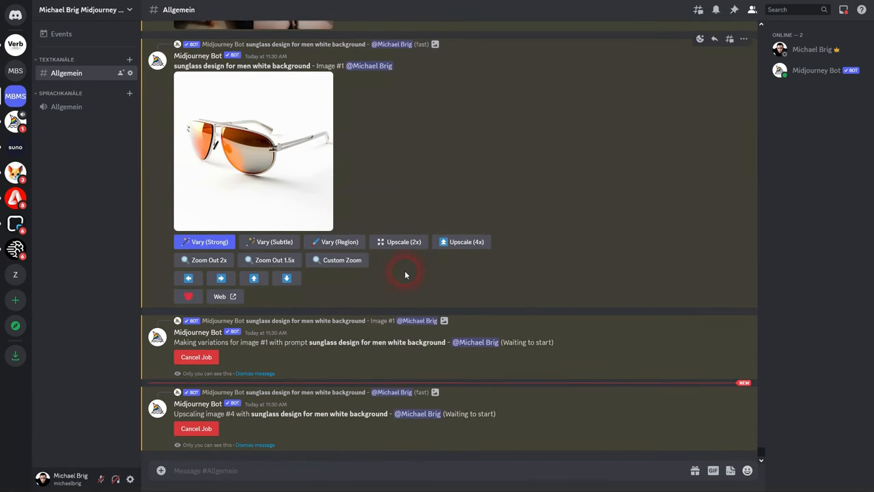
{"action": "scroll", "scroll_direction": "down", "scroll_amount": 3}
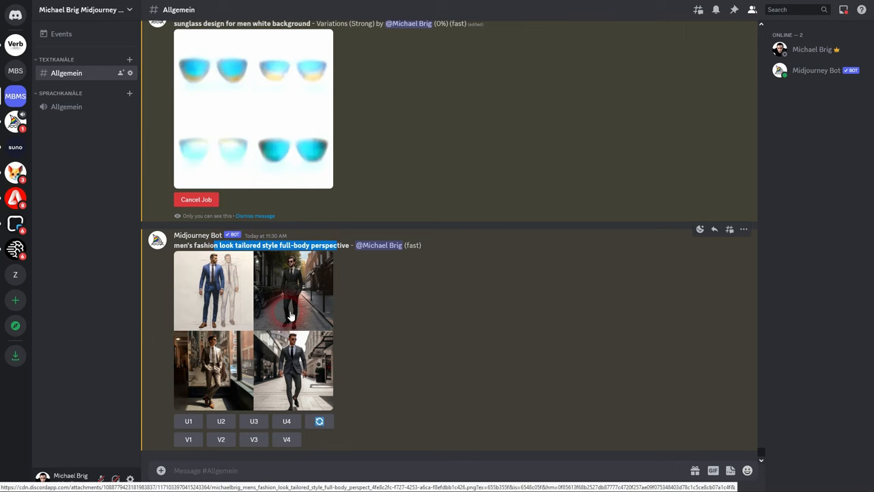
View the tailored full-body grid and both strong sunglasses variation grids enlarged, then close
{"action": "left_click", "coordinate": [290, 314]}
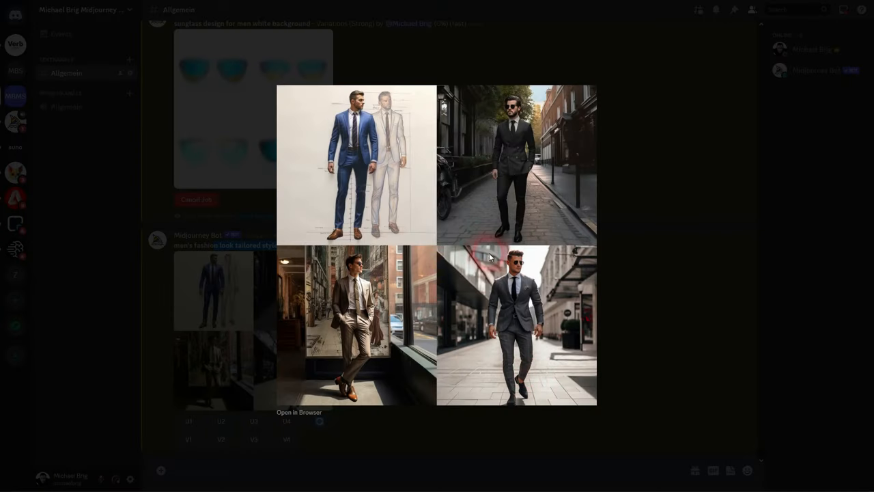
{"action": "mouse_move", "coordinate": [335, 385]}
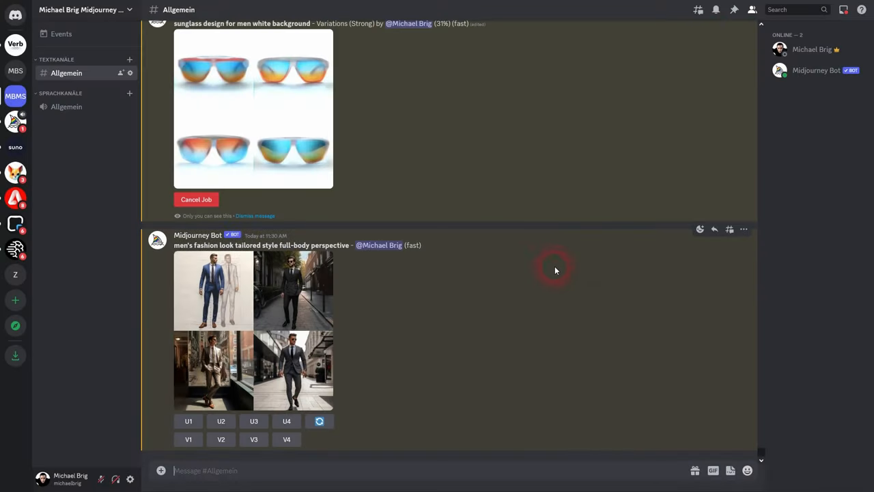
{"action": "mouse_move", "coordinate": [531, 244]}
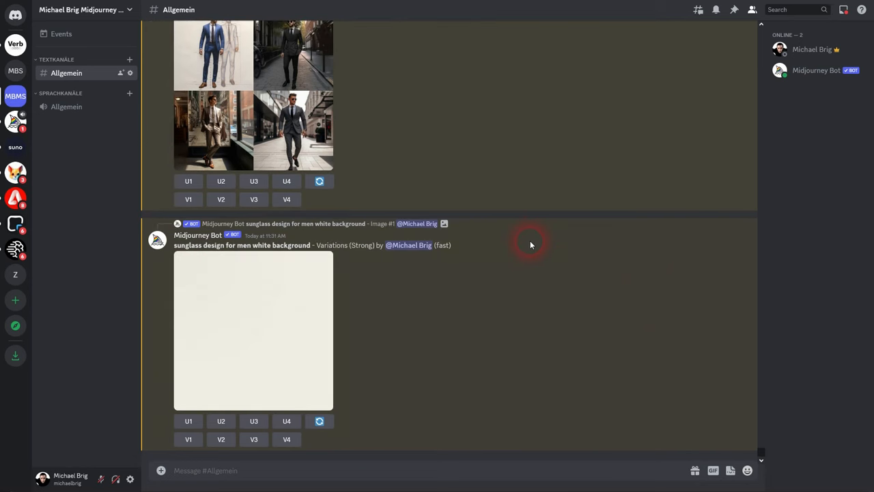
{"action": "left_click", "coordinate": [252, 331]}
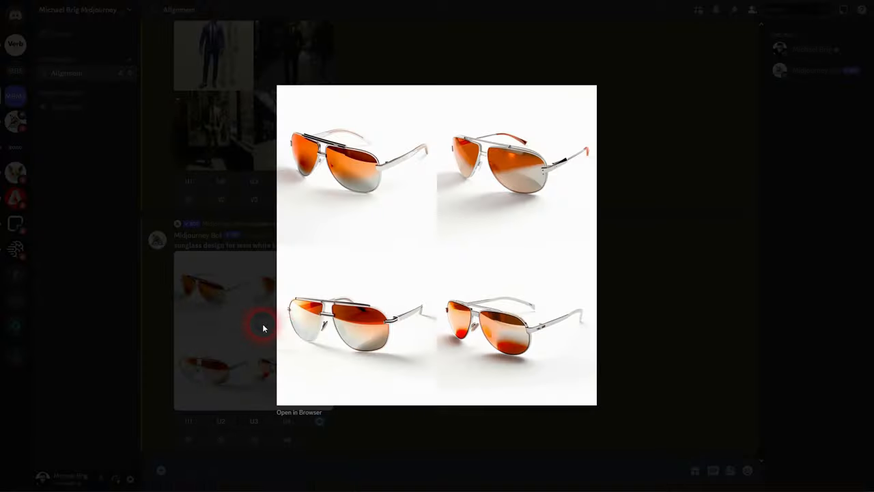
{"action": "mouse_move", "coordinate": [402, 162]}
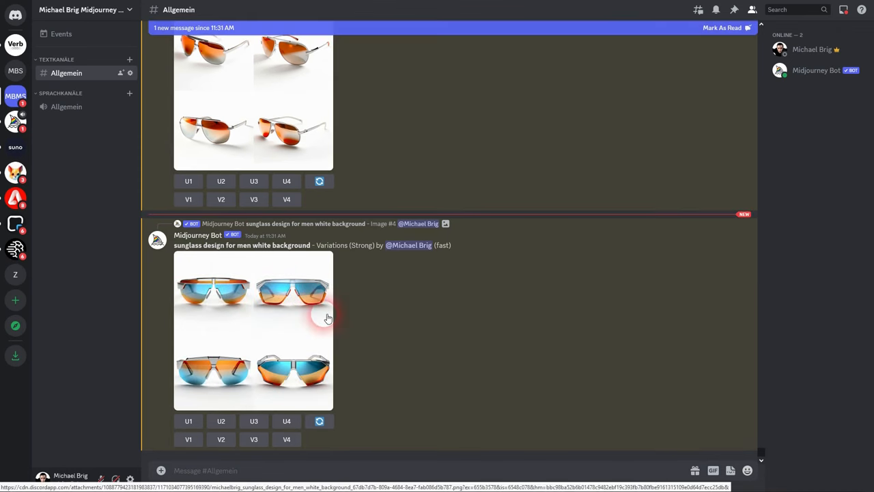
{"action": "left_click", "coordinate": [253, 330]}
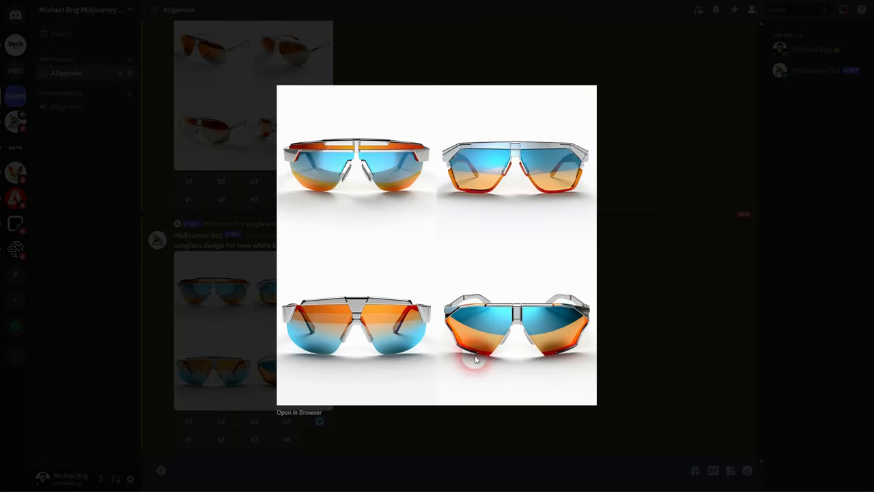
{"action": "left_click", "coordinate": [688, 259]}
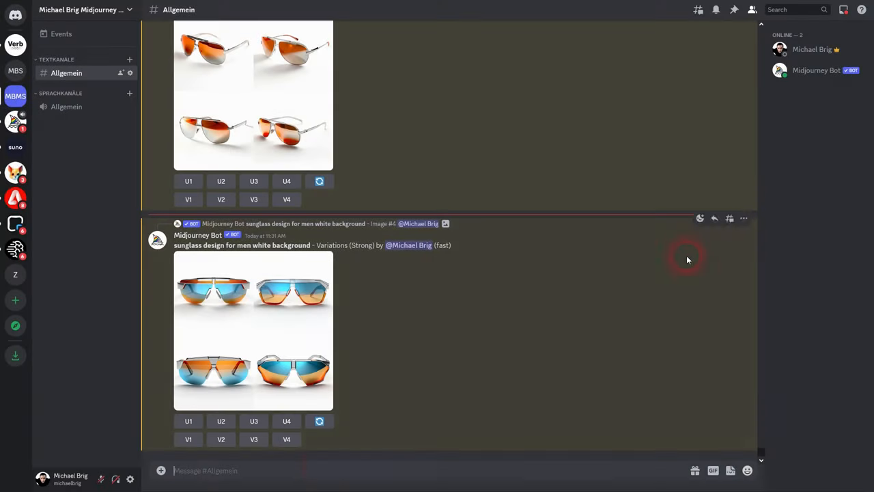
{"action": "type", "text": "/ima"}
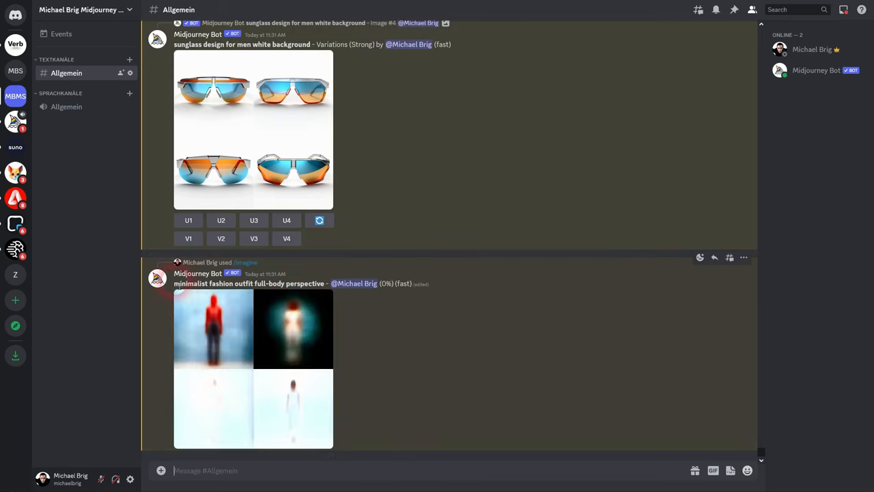
Submit the minimalist and then futuristic 'fashion outfit full-body perspective' prompts
{"action": "type", "text": "/imagine prompt futufashion outfit full-body perspective"}
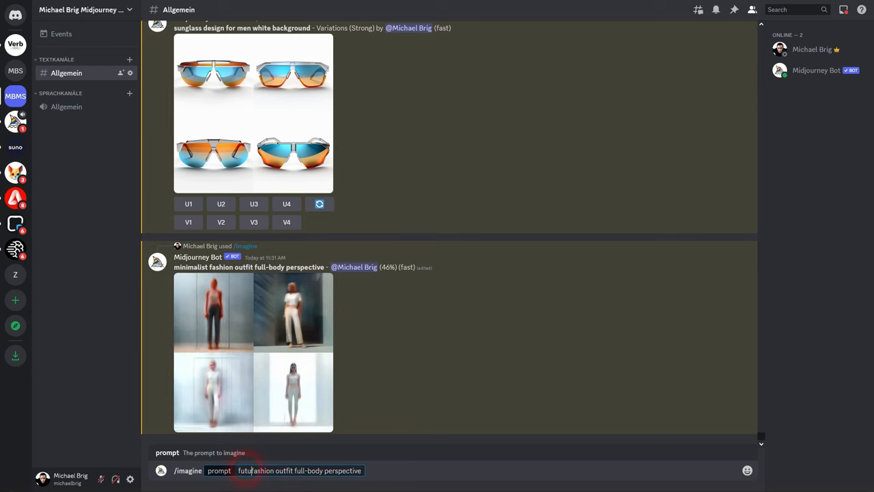
{"action": "type", "text": "ristic "}
{"action": "key", "text": "Enter"}
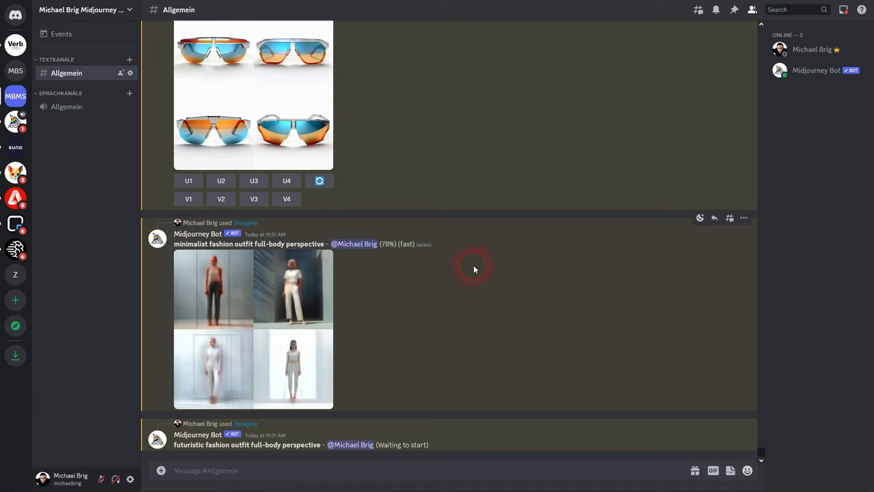
{"action": "left_click", "coordinate": [253, 328]}
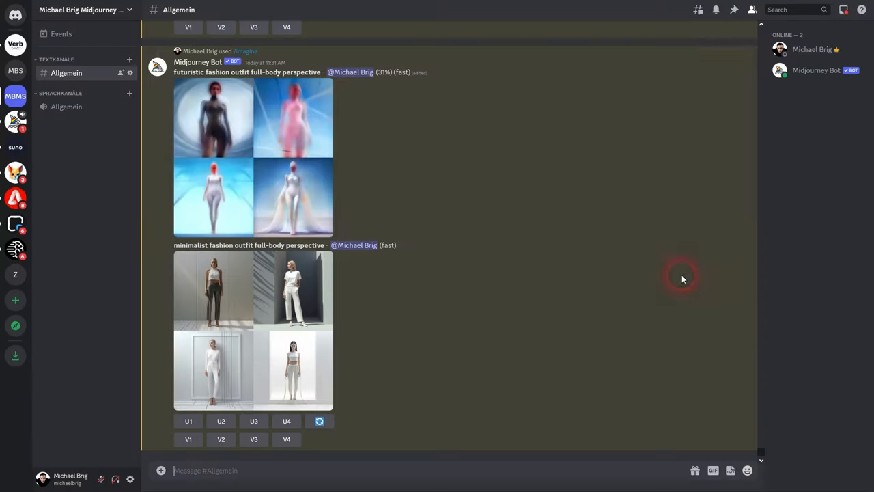
{"action": "mouse_move", "coordinate": [192, 260]}
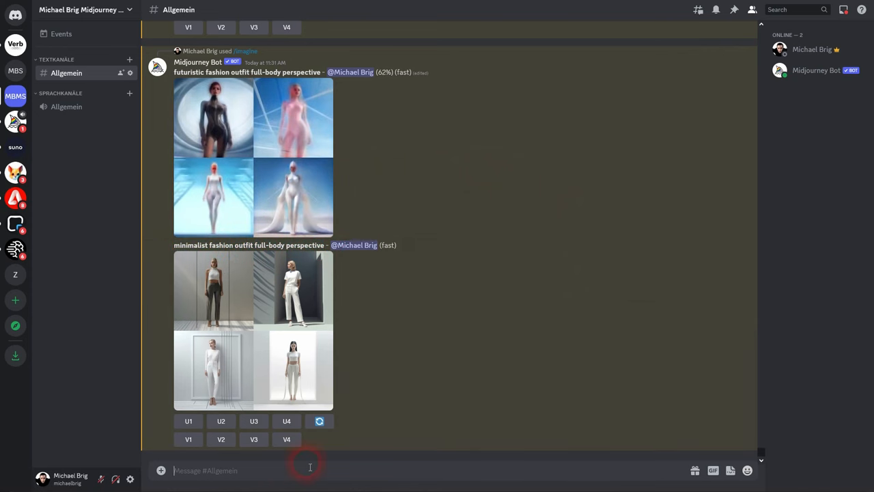
Submit the red colour palette minimalist outfit prompt and preview the futuristic grid enlarged
{"action": "type", "text": "/imagine prompt minimalist fashion outfit full-body perspective"}
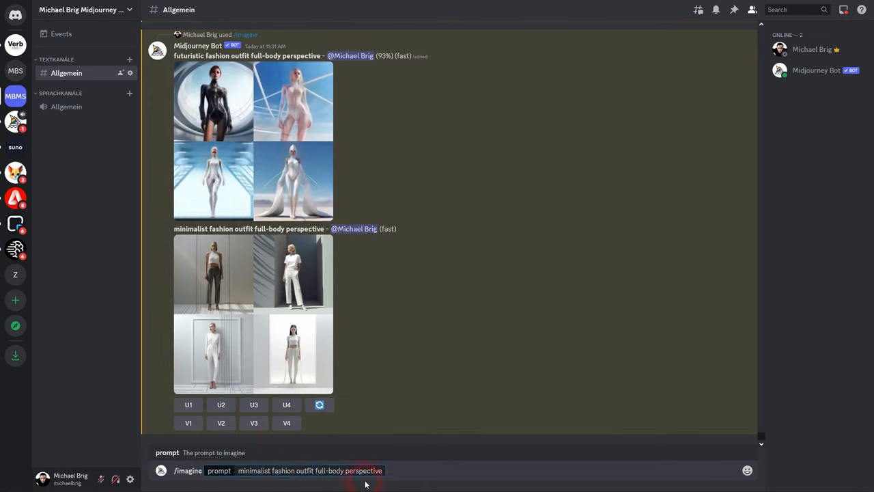
{"action": "type", "text": "red color palett"}
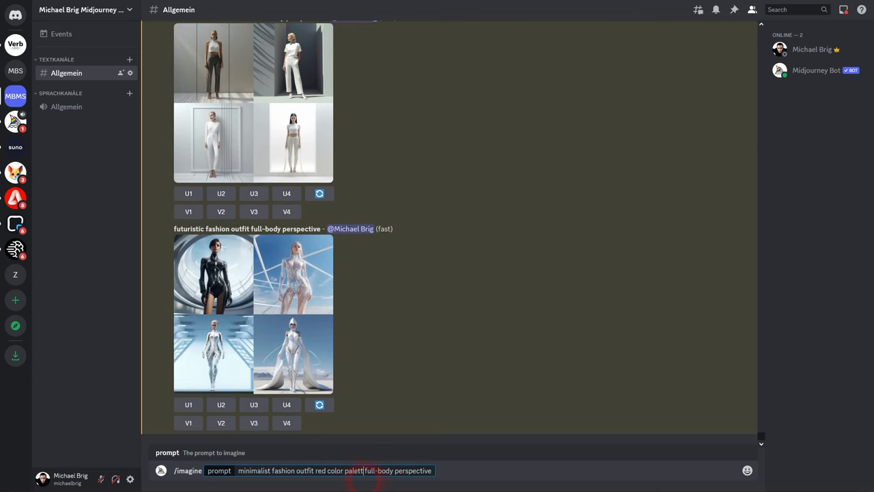
{"action": "key", "text": "enter"}
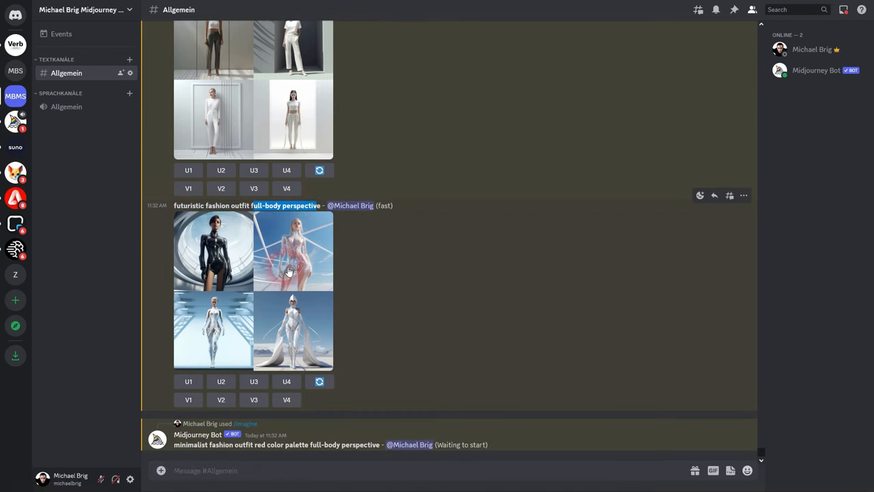
{"action": "left_click", "coordinate": [293, 251]}
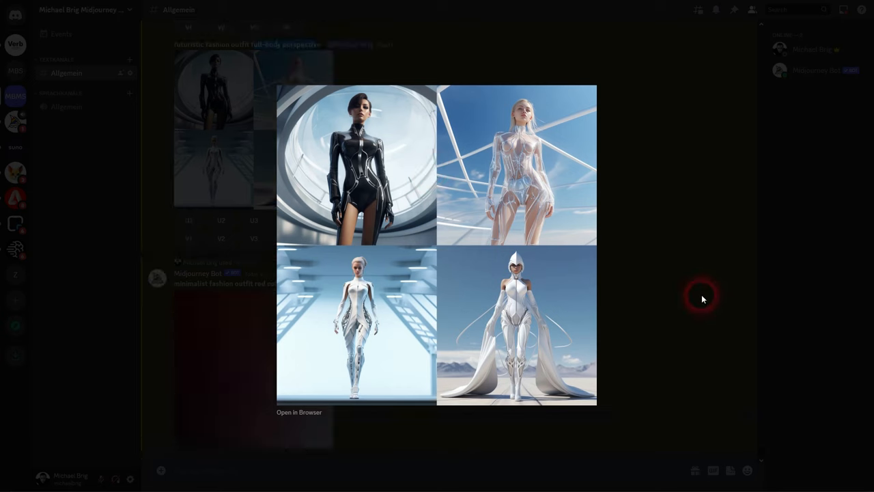
{"action": "left_click", "coordinate": [701, 298]}
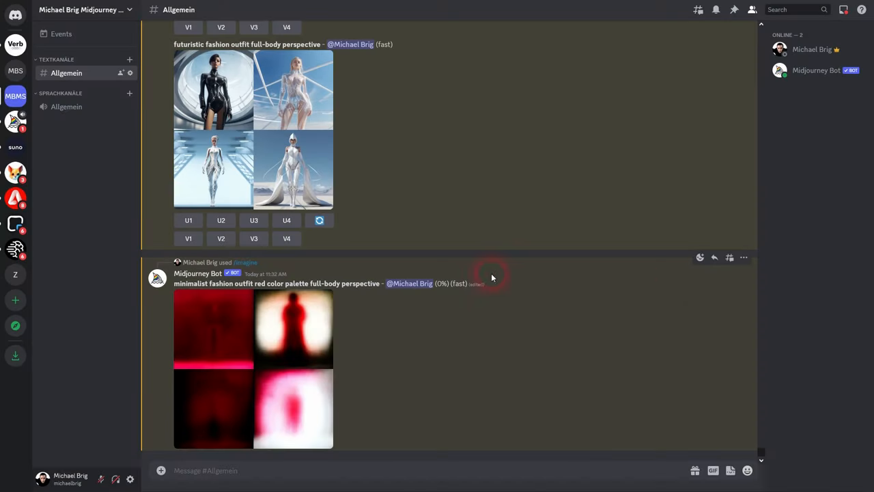
{"action": "left_click", "coordinate": [214, 88]}
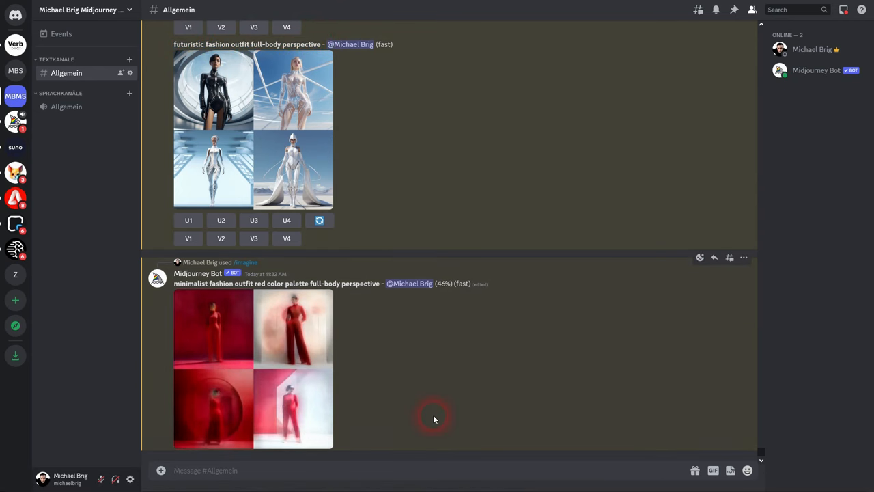
Submit the ultra-realistic futuristic full-body outfit prompt
{"action": "type", "text": "/imagine prompt futuristic fashion outfit full-body perspective ultra"}
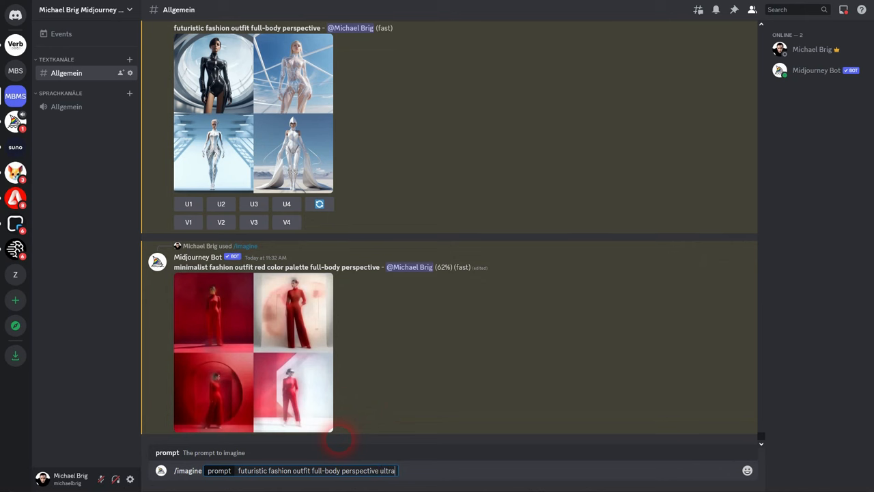
{"action": "type", "text": "-realistic"}
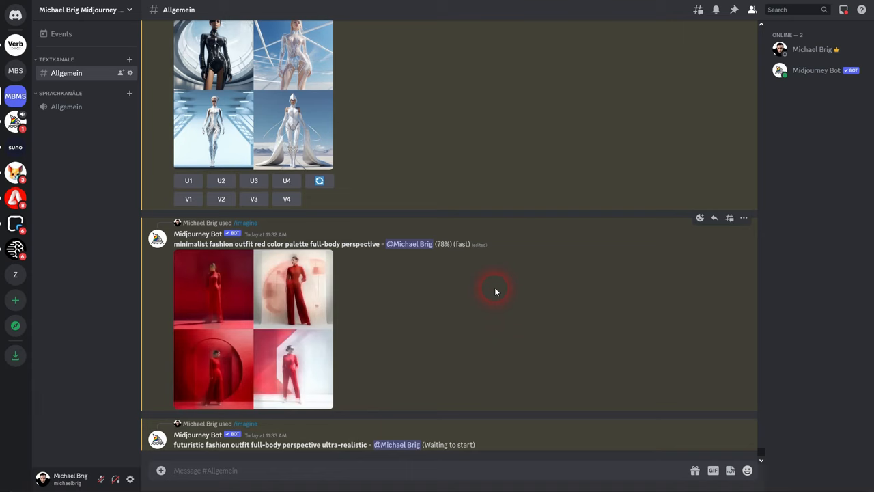
{"action": "left_click", "coordinate": [253, 328]}
{"action": "type", "text": "/imagine prompt balenciaga outfit for woman fashion design [color]"}
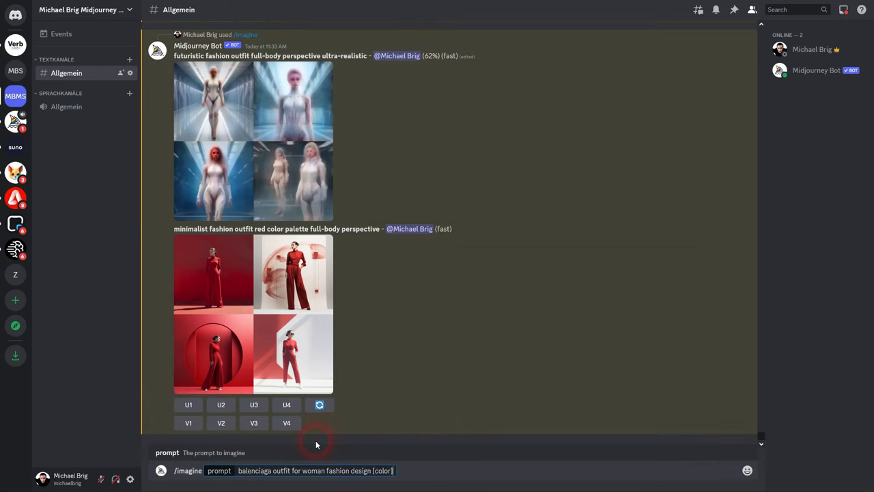
Start Balenciaga women's fashion prompts, one in green and one without a colour
{"action": "double_click", "coordinate": [382, 470]}
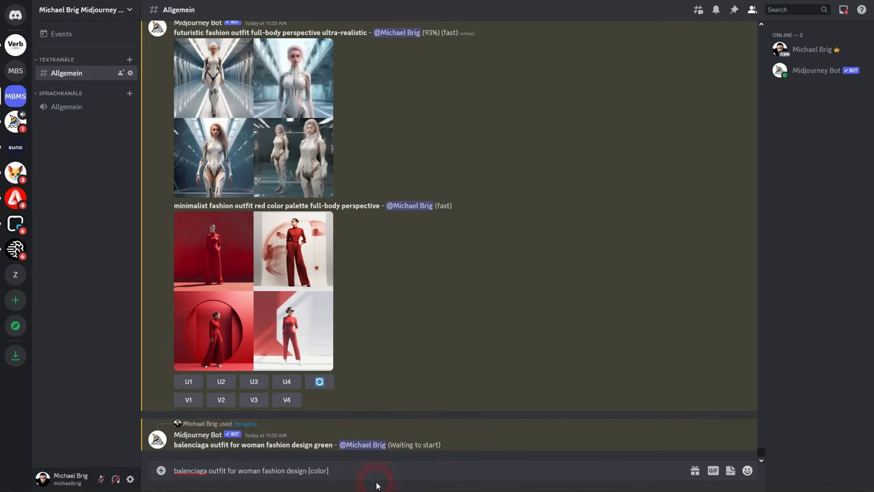
{"action": "type", "text": "/"}
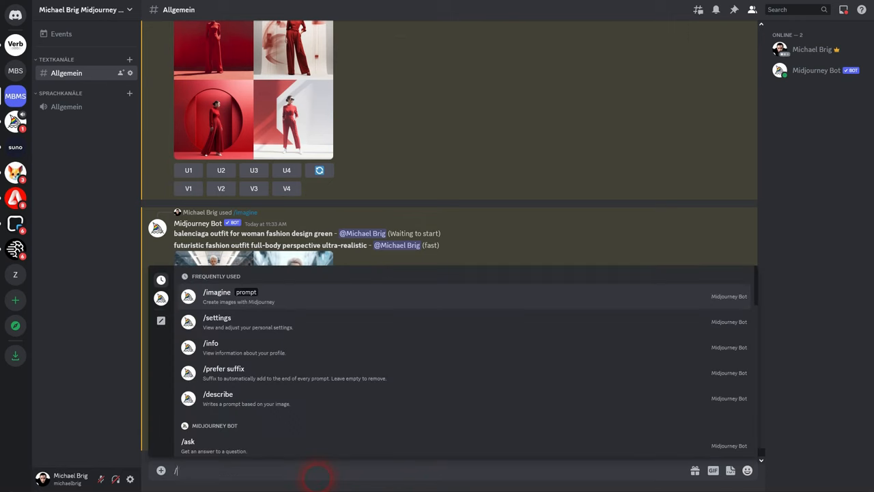
{"action": "type", "text": "ima"}
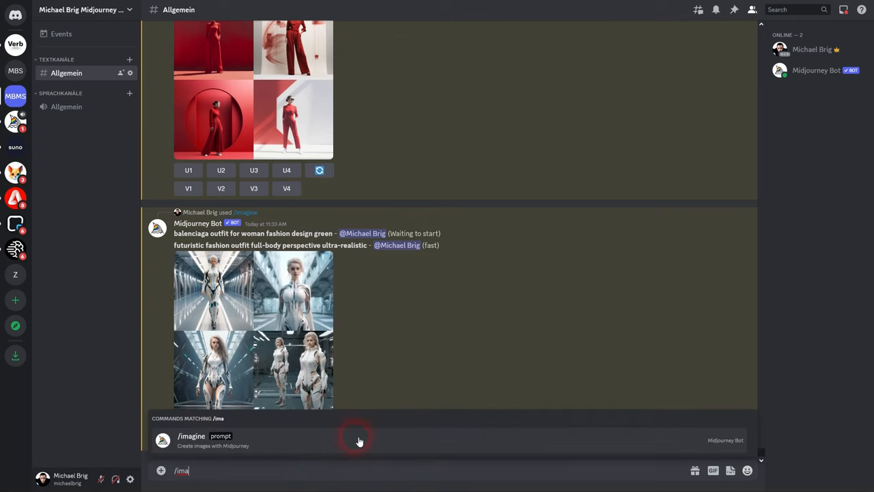
{"action": "left_click", "coordinate": [191, 435]}
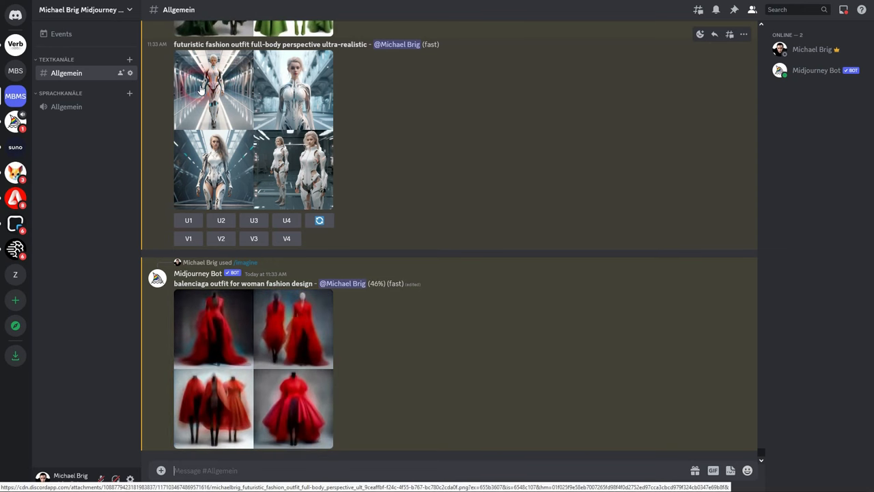
Enter 'futuristic fashion outfit full-body perspective ultra-realistic with white background' as the prompt
{"action": "left_click_drag", "start_coordinate": [174, 45], "coordinate": [317, 44]}
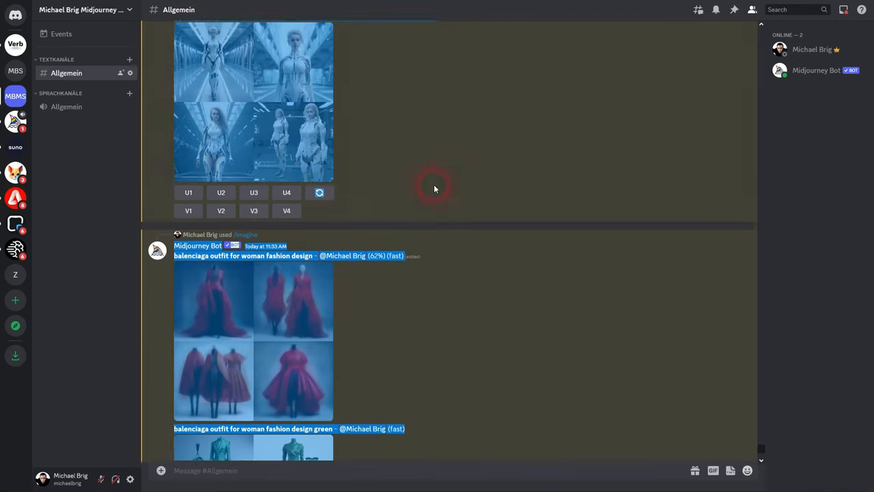
{"action": "scroll", "scroll_direction": "down", "scroll_amount": 3}
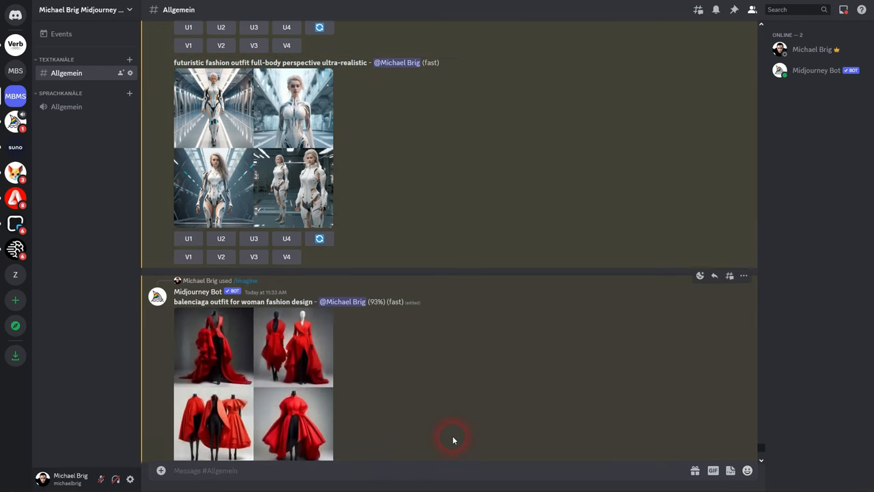
{"action": "type", "text": "/imagine prompt futuristic fashion outfit full-body perspective ultra-realistic"}
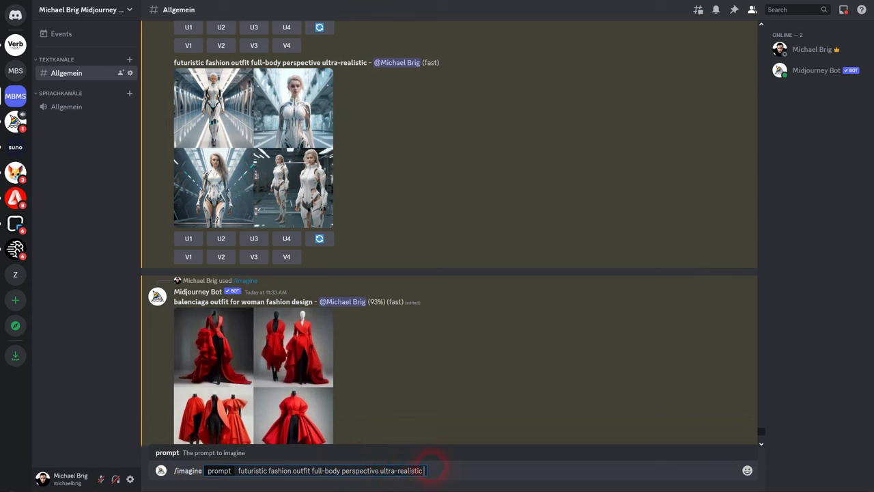
{"action": "type", "text": "white background"}
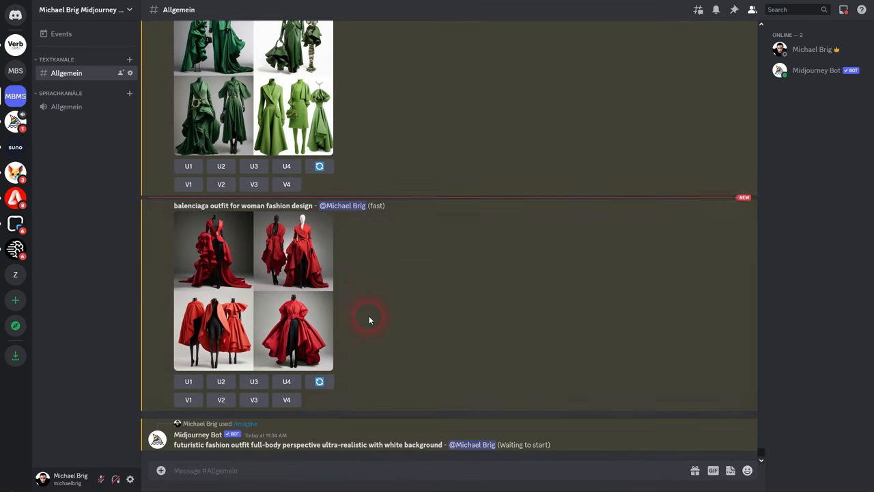
{"action": "scroll", "scroll_direction": "down", "scroll_amount": 3}
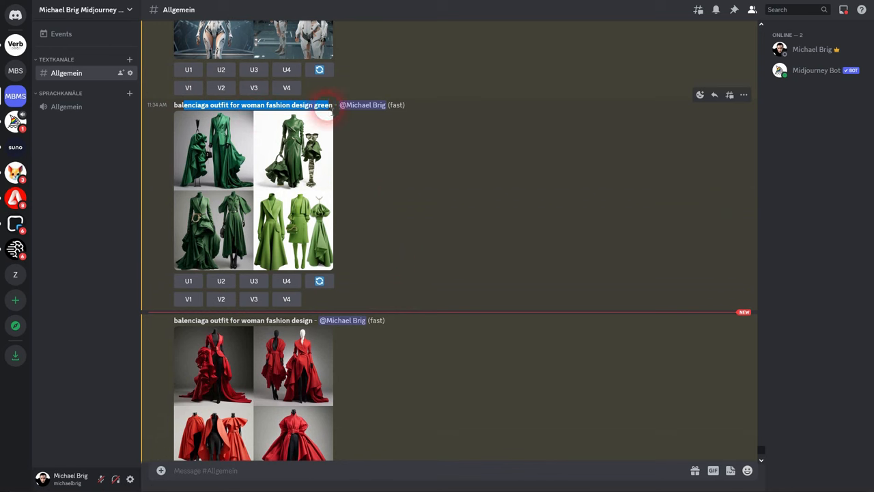
{"action": "left_click", "coordinate": [253, 192]}
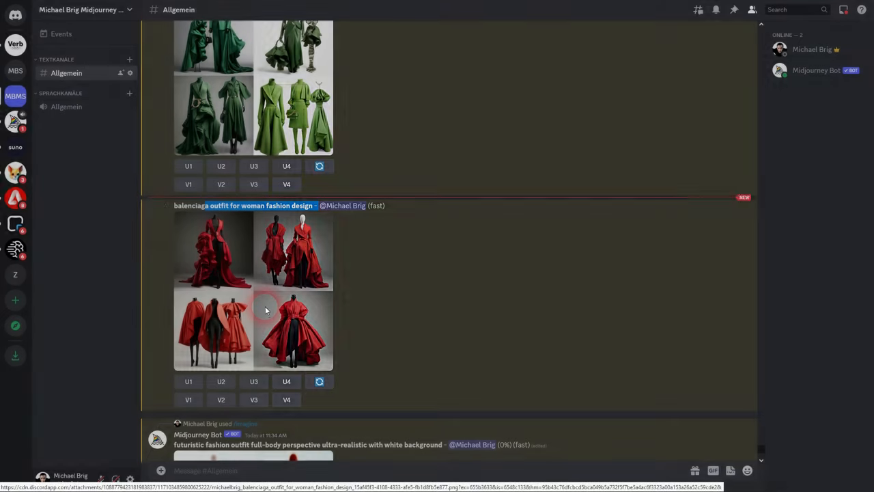
{"action": "left_click", "coordinate": [267, 310]}
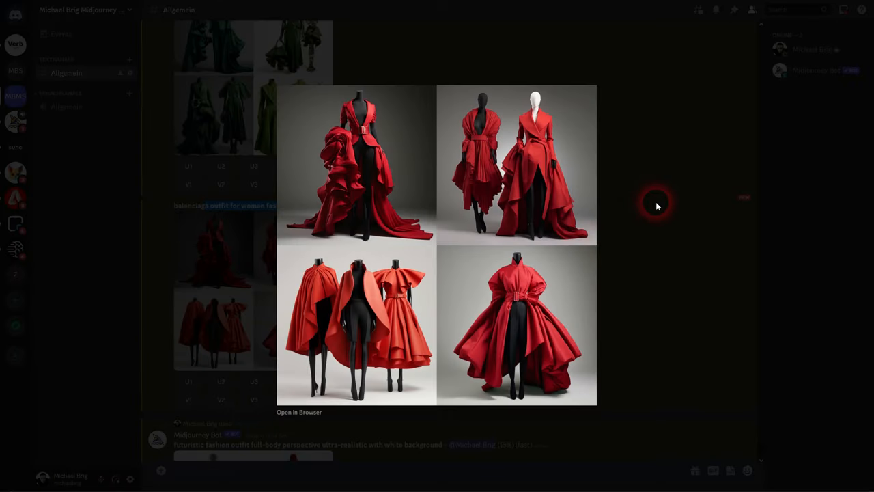
{"action": "left_click", "coordinate": [655, 205]}
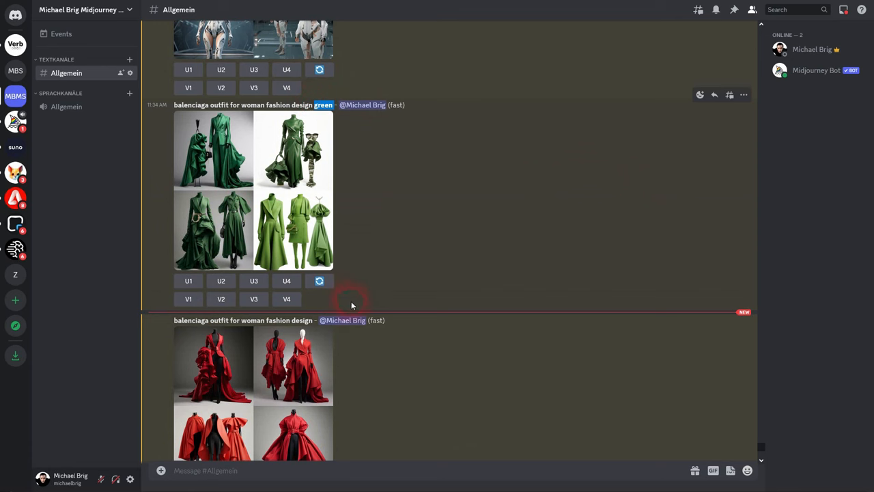
{"action": "scroll", "scroll_direction": "down", "scroll_amount": 3}
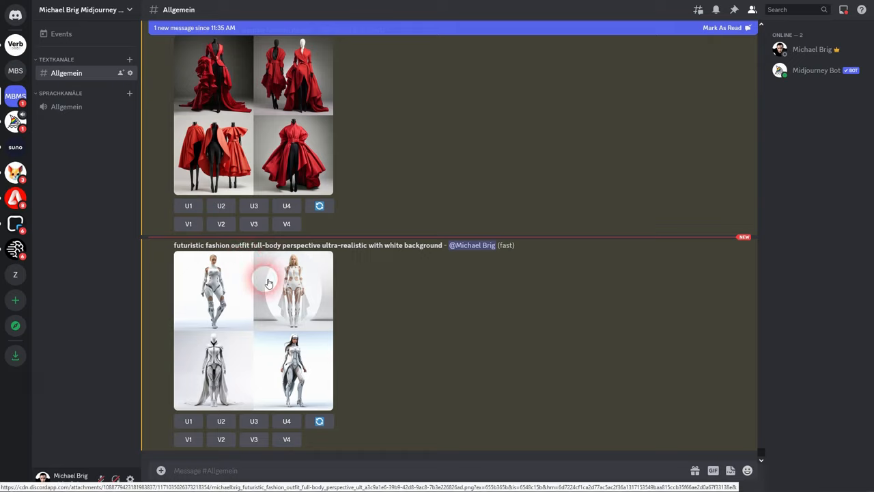
{"action": "left_click", "coordinate": [293, 287]}
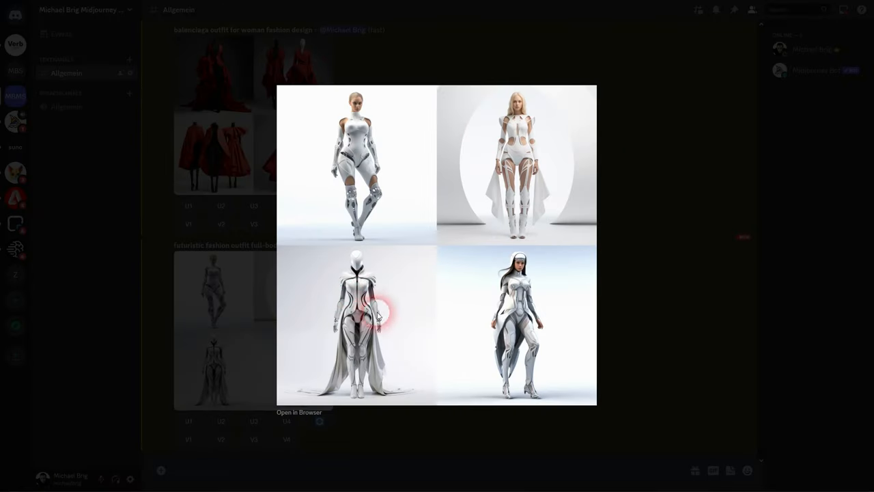
{"action": "left_click", "coordinate": [680, 280]}
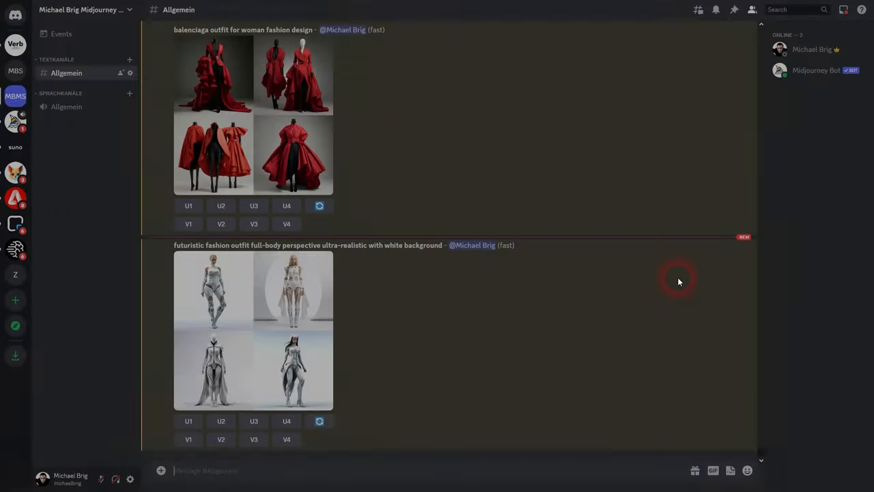
Generate Matrix-inspired and Game of Thrones-inspired fashion grids, then view the Game of Thrones grid enlarged
{"action": "type", "text": "/imagine prompt fashion inspired by the movie The Matrix full-body perspective,"}
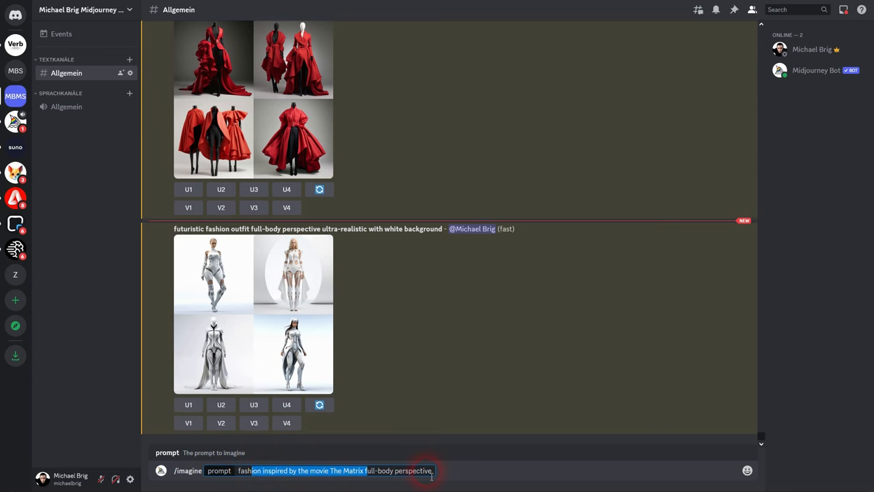
{"action": "key", "text": "enter"}
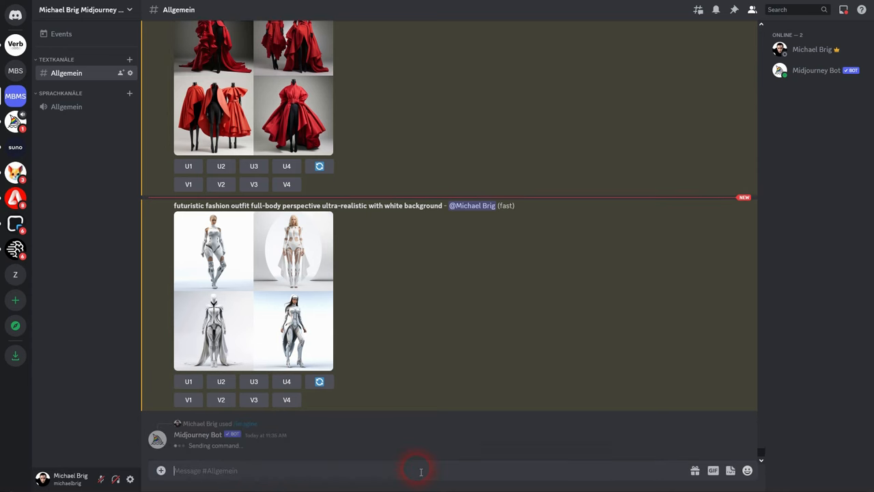
{"action": "type", "text": "/imagine prompt fashion inspired by the movie The Matrix full-body perspective"}
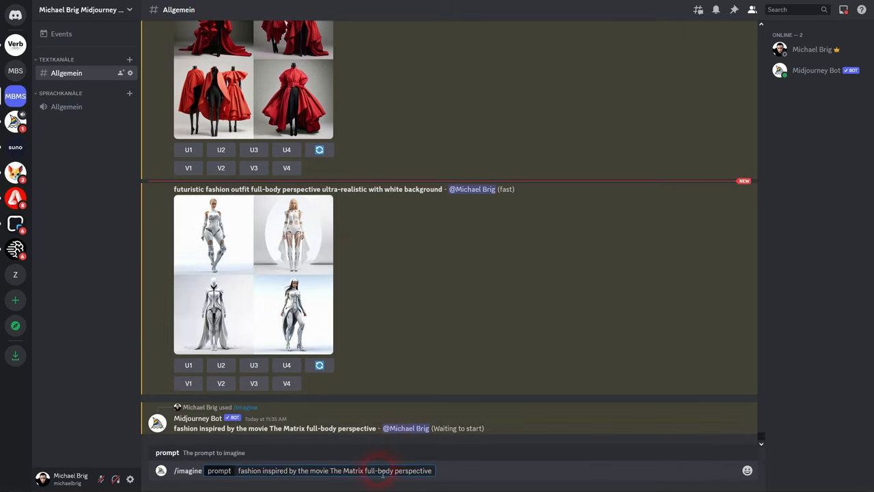
{"action": "double_click", "coordinate": [335, 470]}
{"action": "type", "text": "show"}
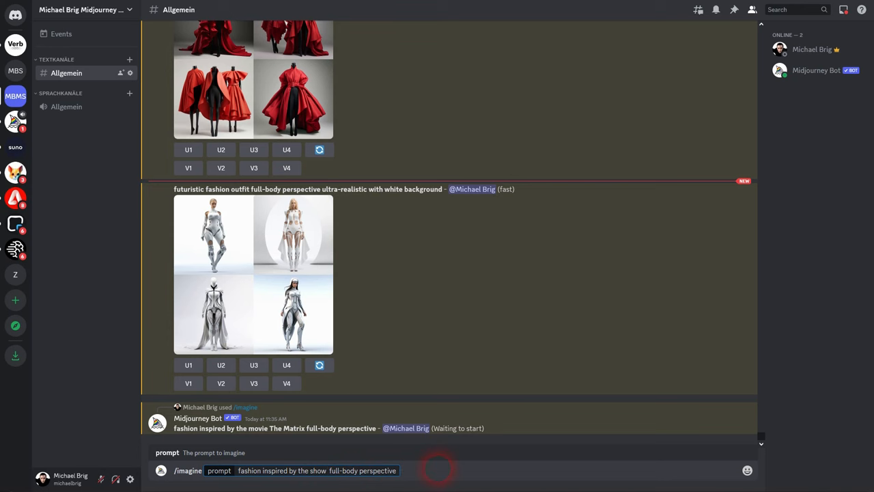
{"action": "type", "text": "ga"}
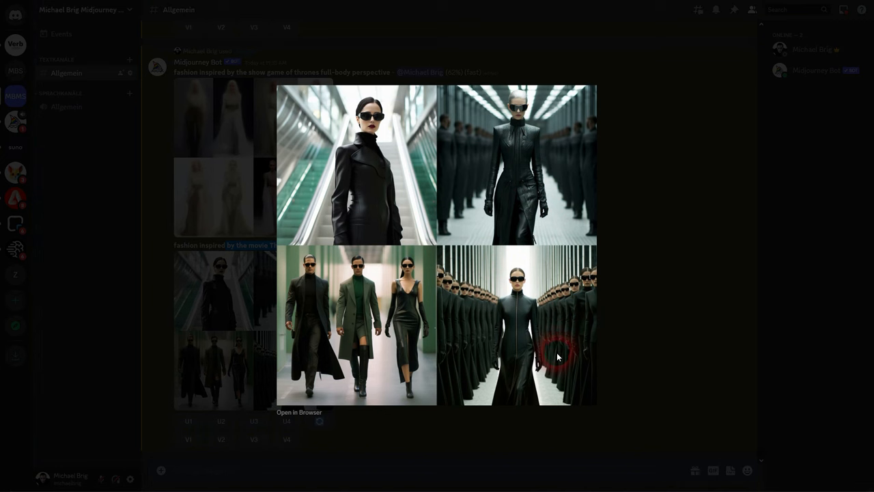
{"action": "mouse_move", "coordinate": [342, 350]}
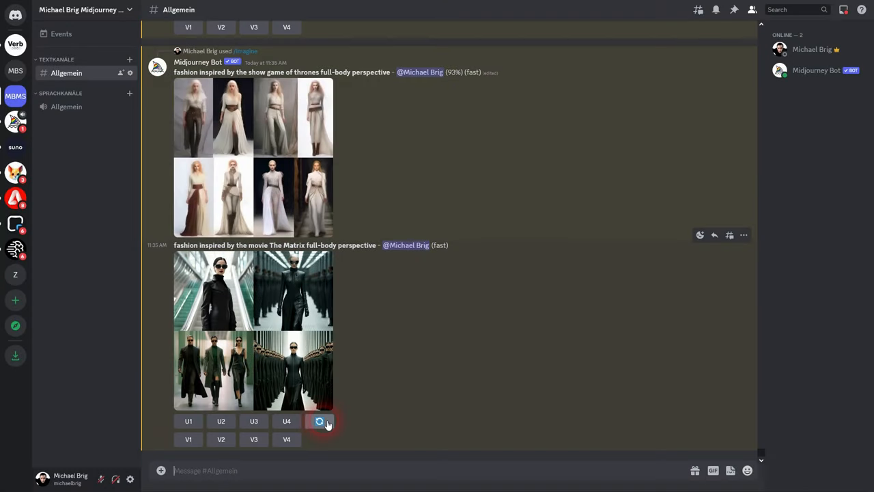
{"action": "left_click", "coordinate": [319, 421]}
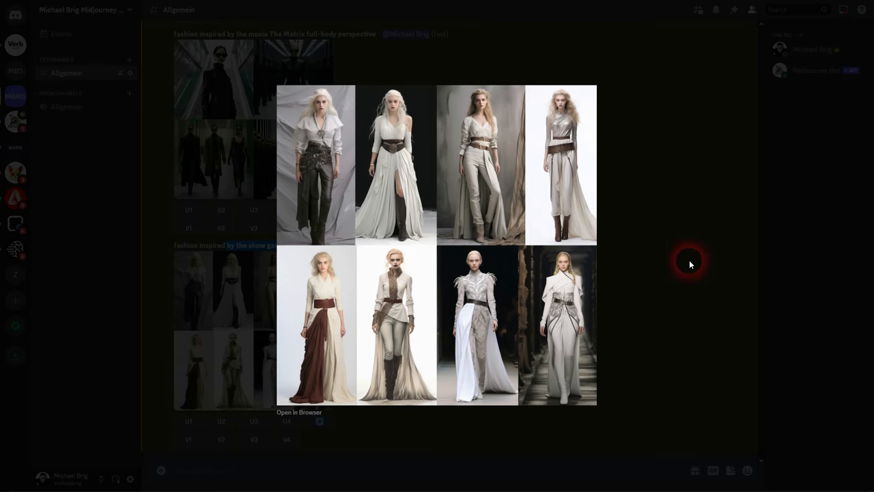
{"action": "left_click", "coordinate": [678, 261]}
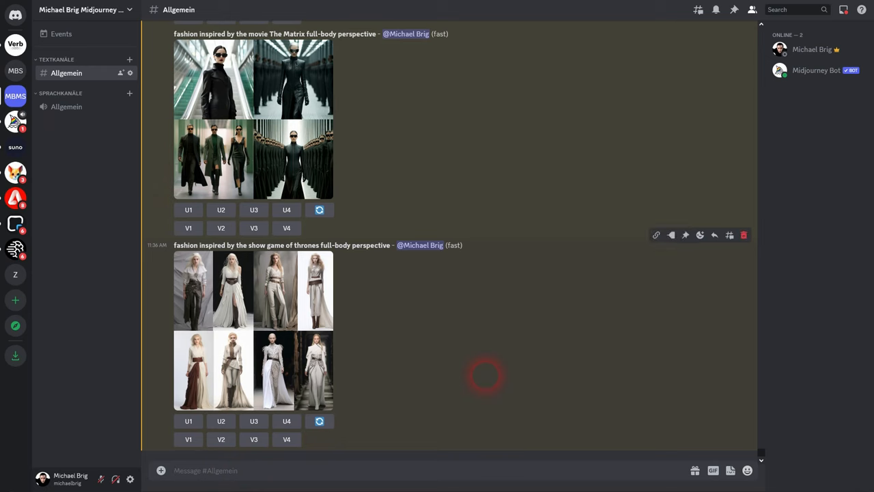
Generate superhero and supervillain costume grids, then preview the superhero grid enlarged
{"action": "type", "text": "/ima"}
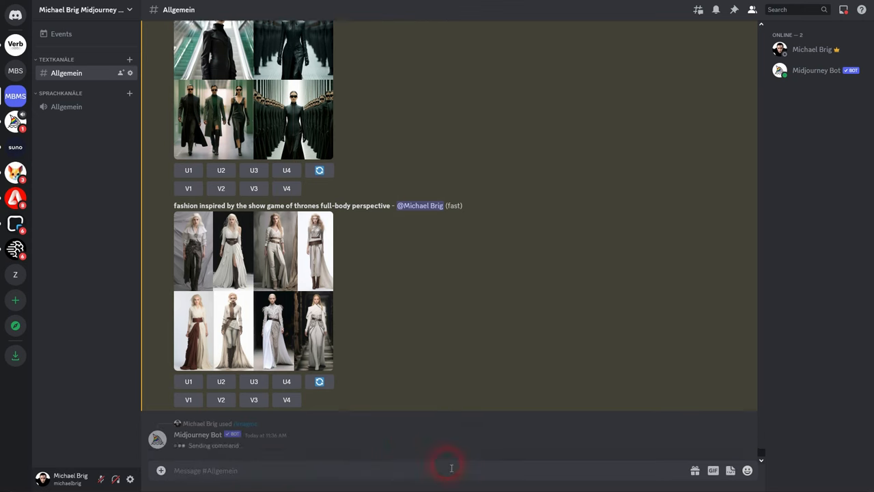
{"action": "type", "text": "/ima"}
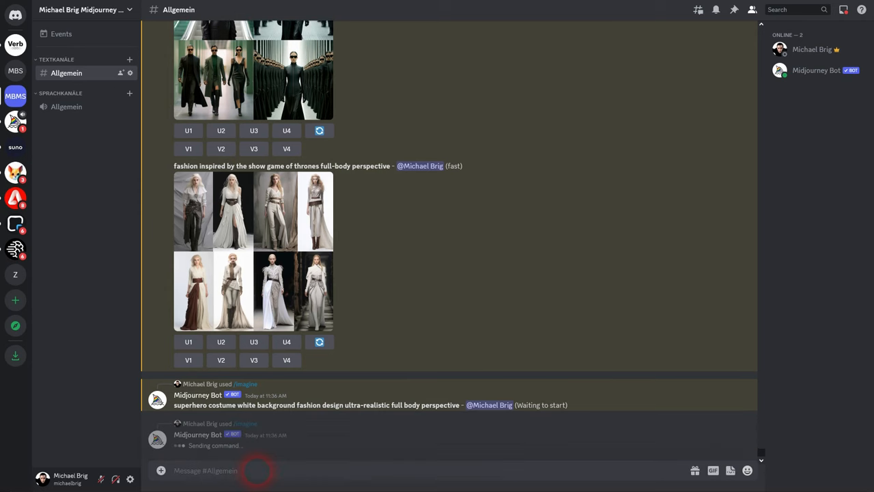
{"action": "scroll", "scroll_direction": "down", "scroll_amount": 3}
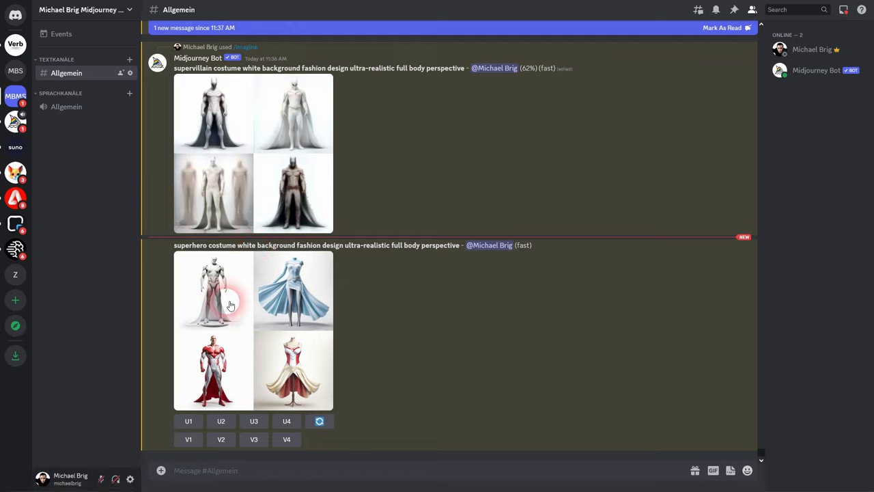
{"action": "left_click", "coordinate": [212, 293]}
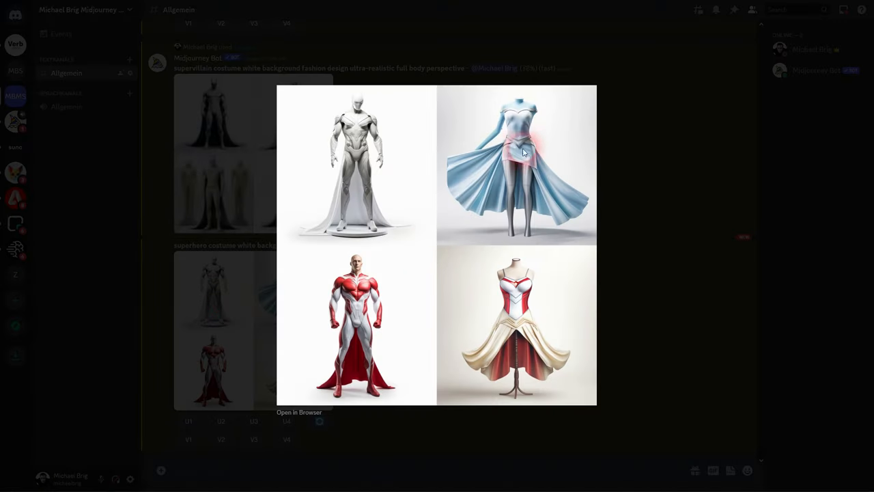
{"action": "mouse_move", "coordinate": [366, 327]}
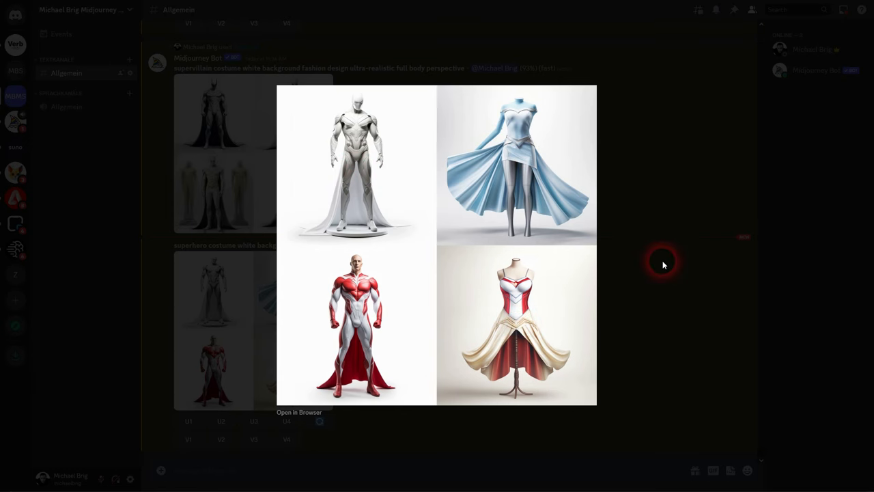
{"action": "left_click", "coordinate": [662, 265]}
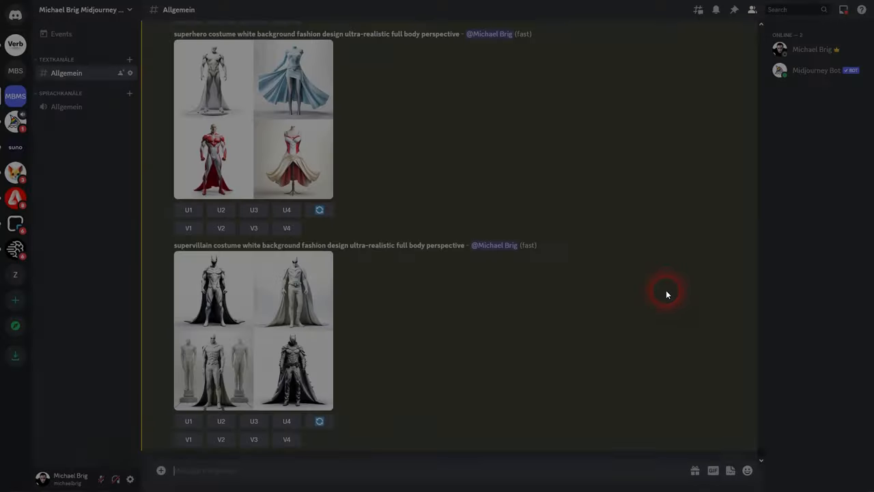
Send the 'wedding dress' white-background prompt and view the four-gown grid enlarged
{"action": "type", "text": "/ima"}
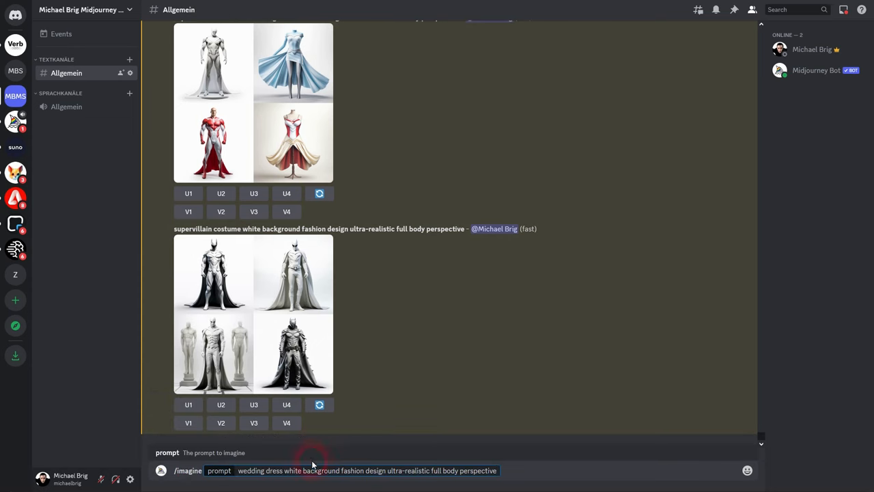
{"action": "double_click", "coordinate": [273, 471]}
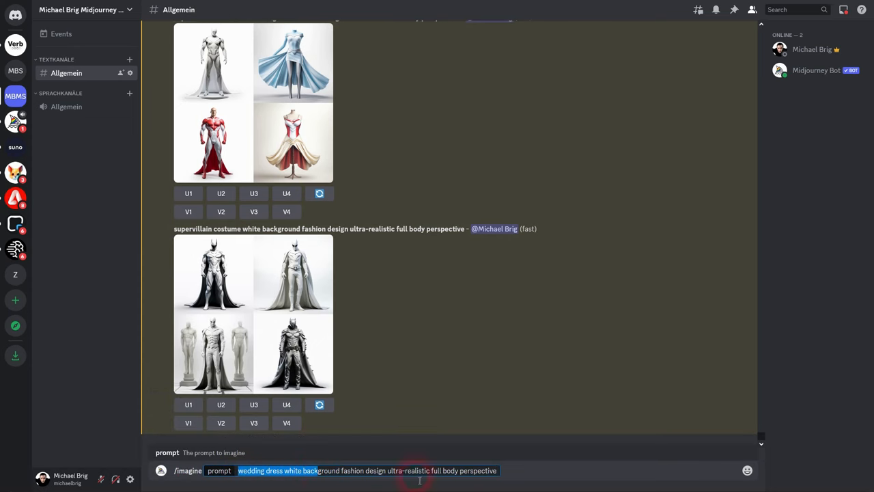
{"action": "left_click", "coordinate": [510, 470]}
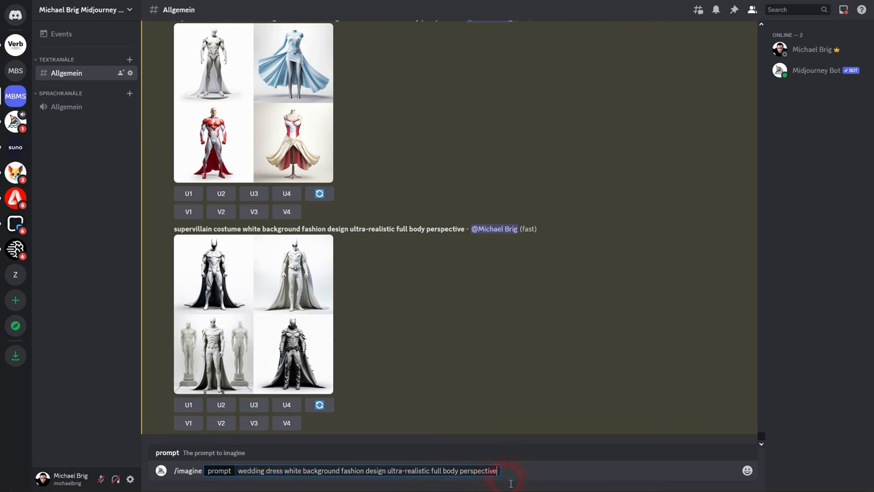
{"action": "key", "text": "enter"}
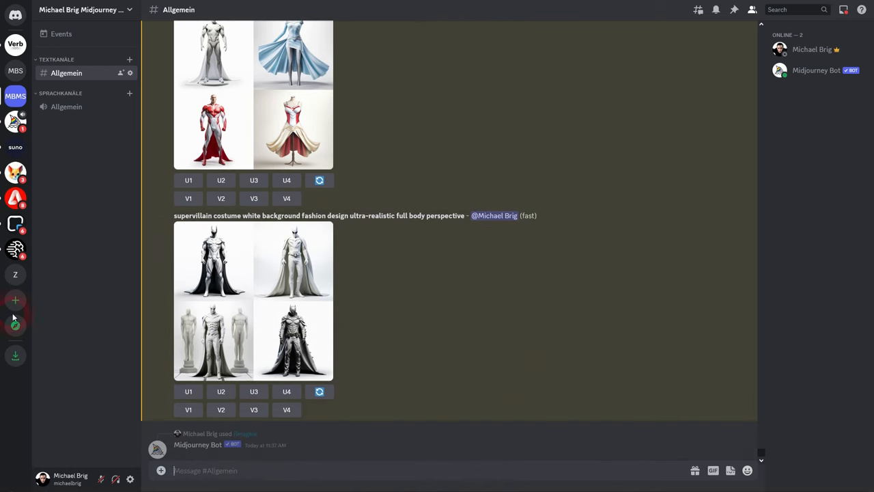
{"action": "scroll", "scroll_direction": "down", "scroll_amount": 3}
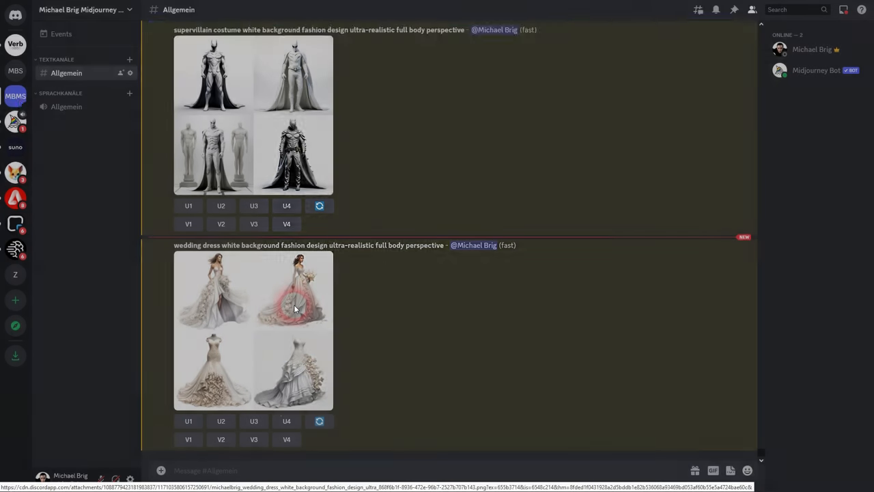
{"action": "left_click", "coordinate": [295, 309]}
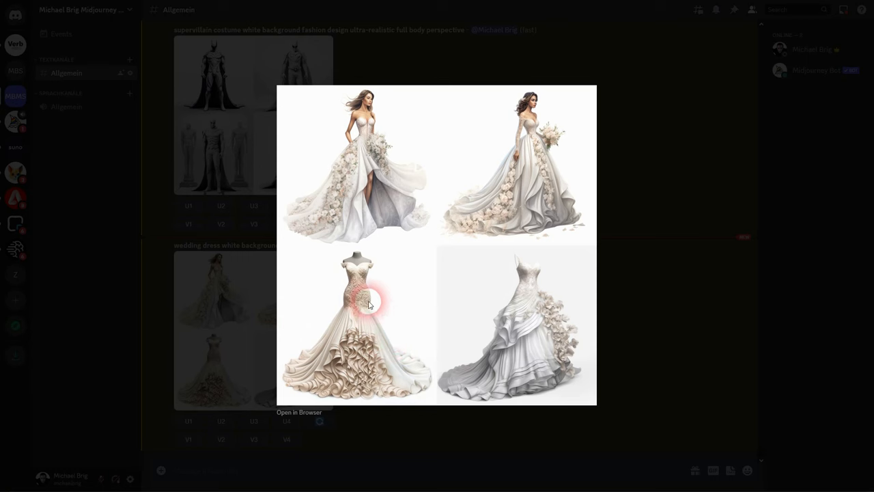
{"action": "mouse_move", "coordinate": [669, 309]}
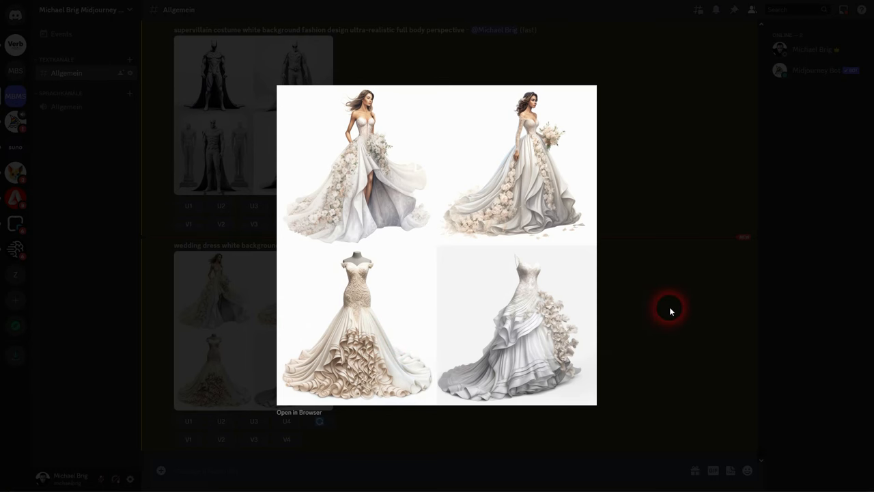
{"action": "left_click", "coordinate": [669, 309]}
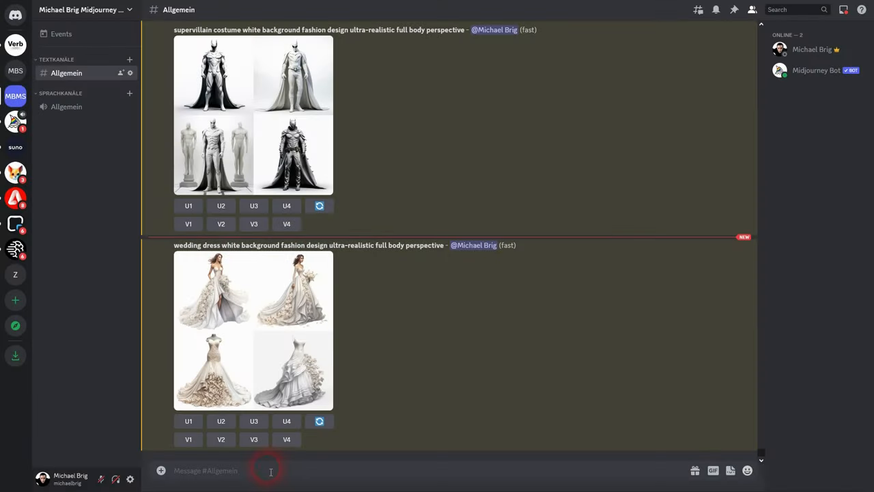
Submit '[color] cargo pants fashion design with white background' with beige, then green
{"action": "type", "text": "/ima"}
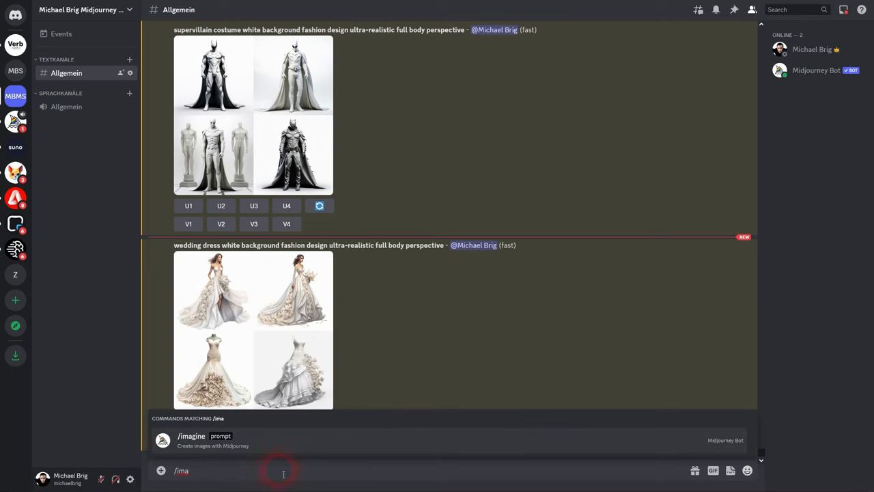
{"action": "type", "text": "[color] cargo pants fashion design with white background"}
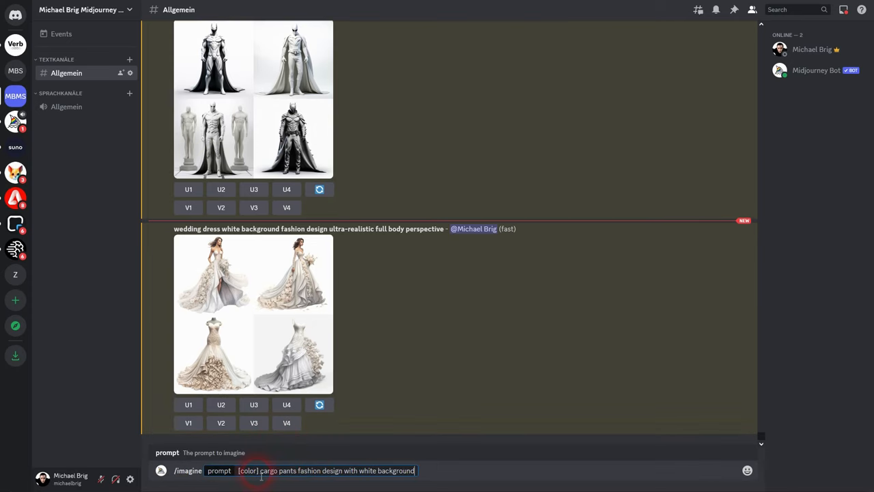
{"action": "double_click", "coordinate": [278, 470]}
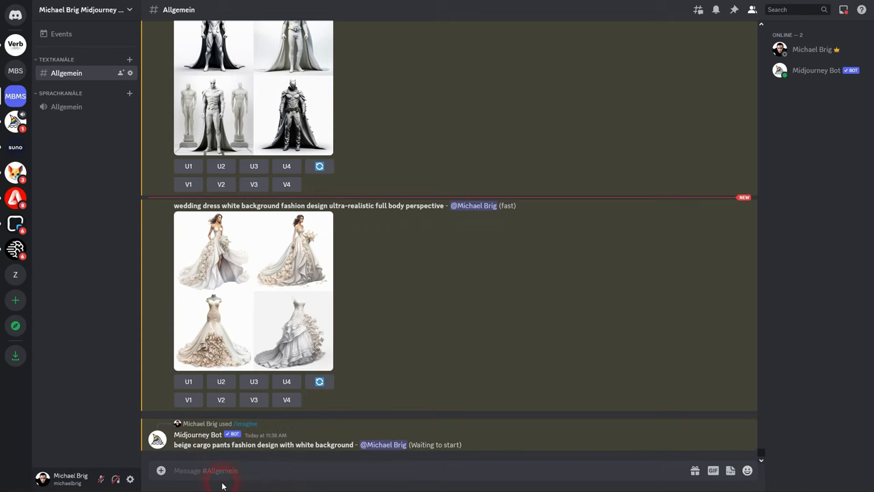
{"action": "type", "text": "/imagine prompt [color] cargo pants fashion design with white background"}
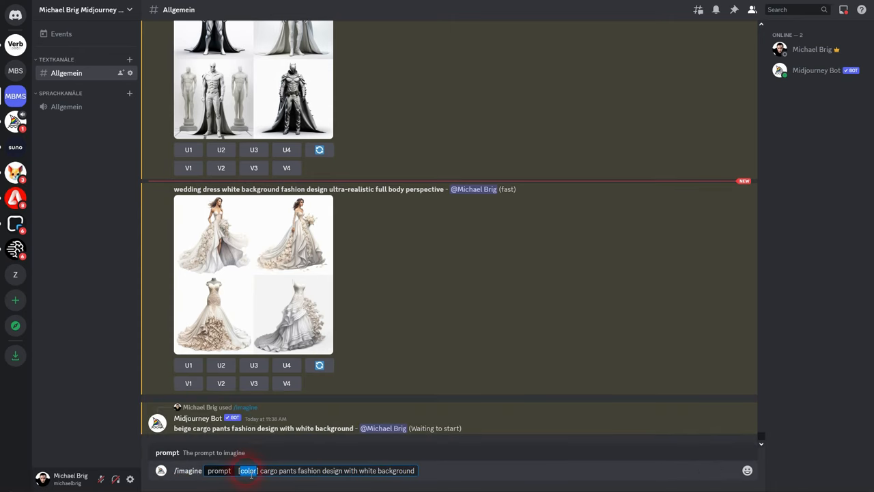
{"action": "type", "text": "green"}
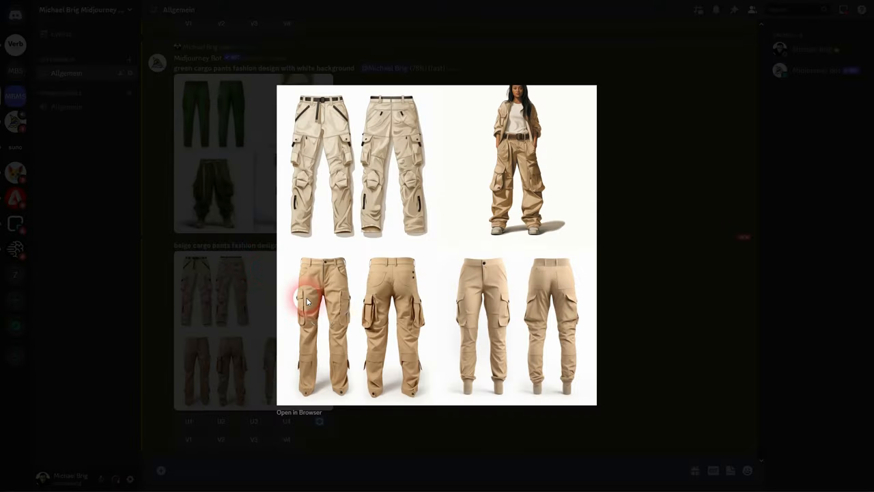
{"action": "mouse_move", "coordinate": [441, 295]}
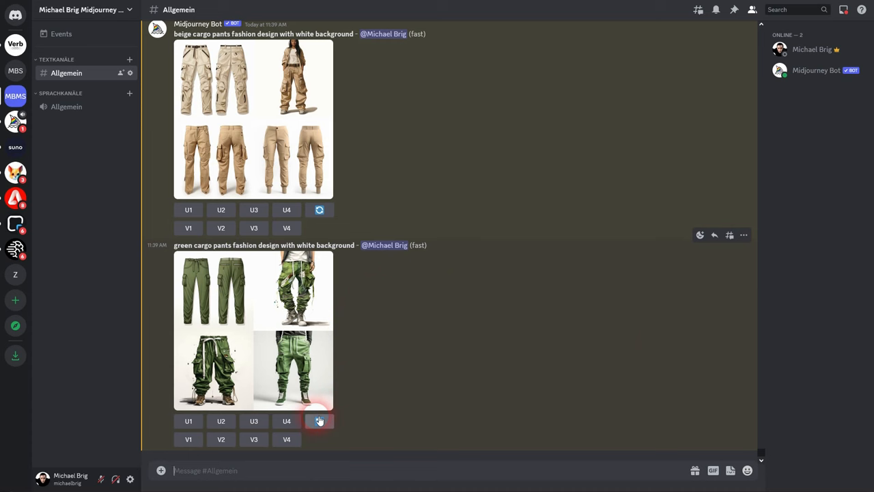
Run /imagine with 'sneaker fashion design with white background ultra-realistic'
{"action": "left_click", "coordinate": [319, 421]}
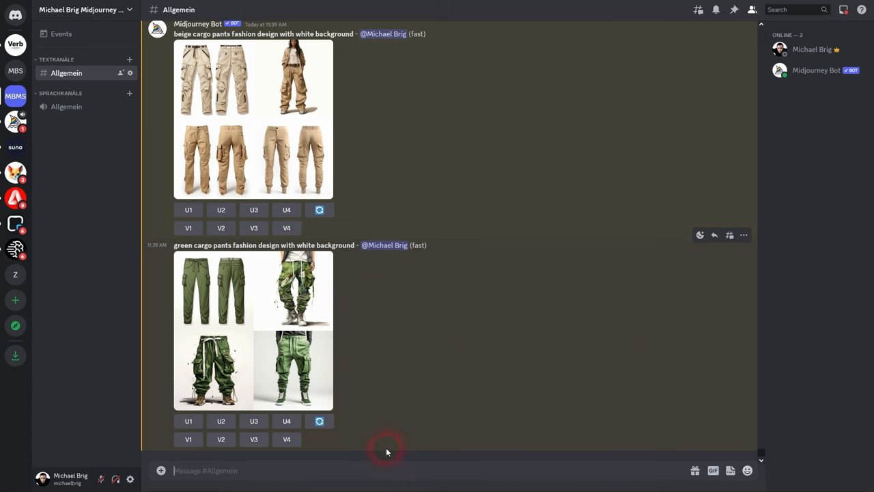
{"action": "type", "text": "/ima"}
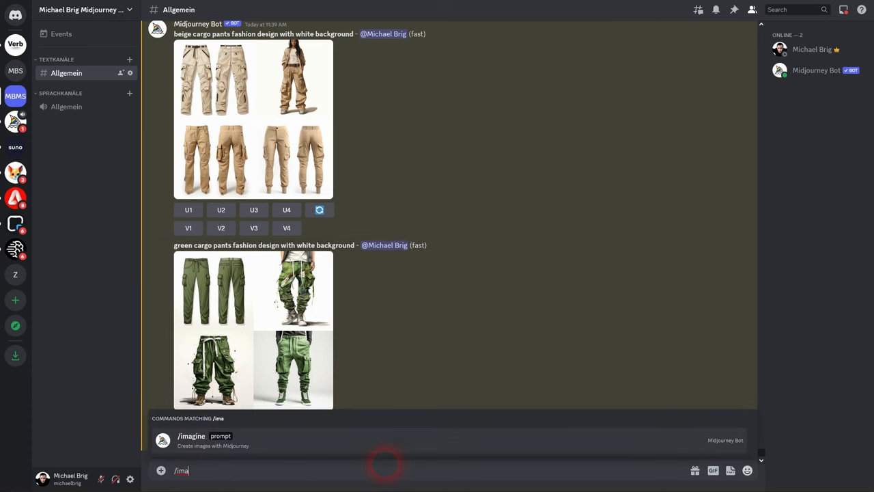
{"action": "left_click", "coordinate": [191, 436]}
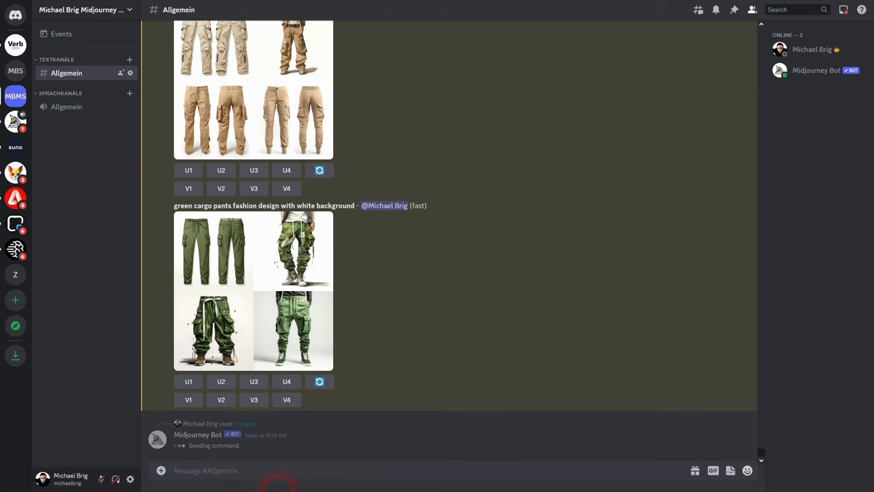
{"action": "type", "text": "/ima"}
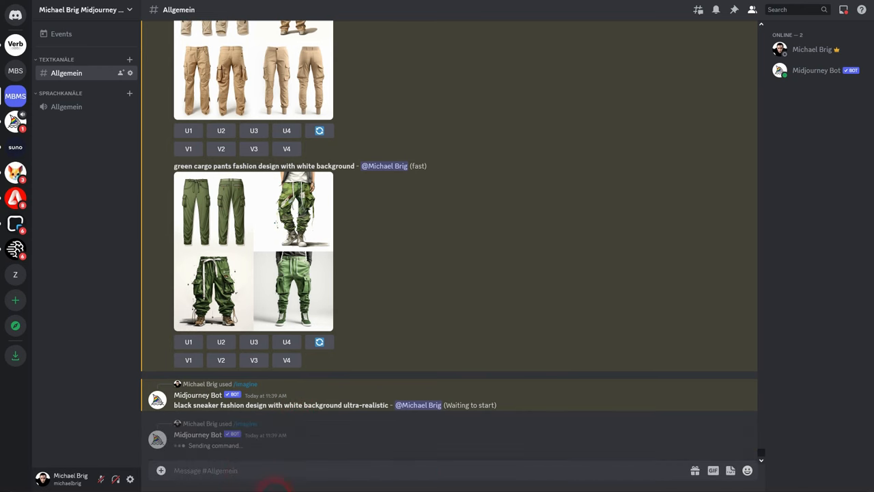
{"action": "type", "text": "/imagine prompt"}
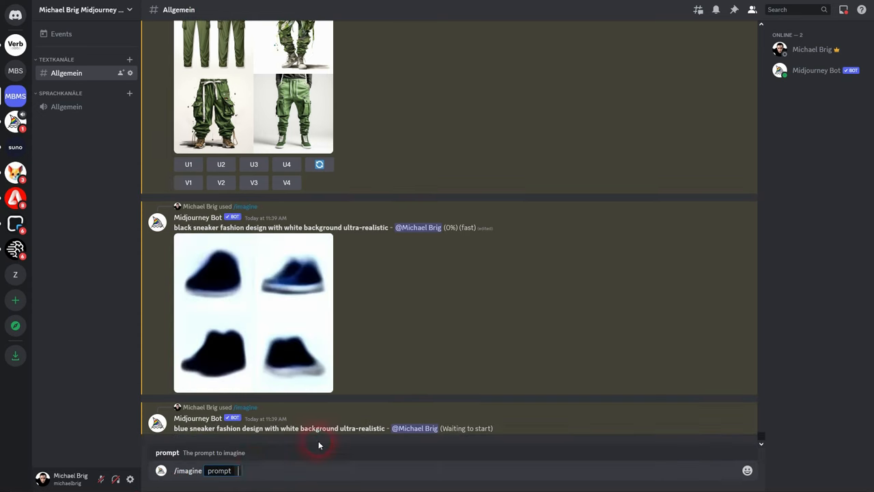
{"action": "type", "text": "sneaker fashion design with white background ultra-realistic"}
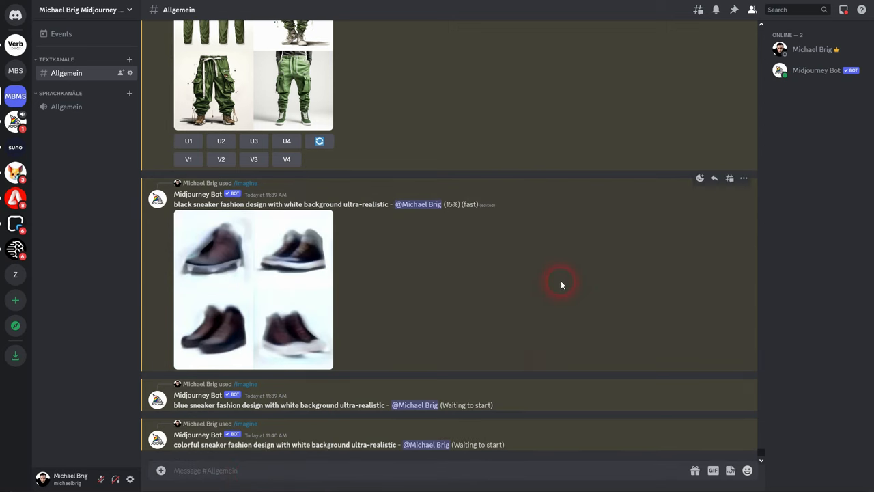
Scroll to the finished sneaker grids and enlarge the colorful sneaker grid
{"action": "scroll", "scroll_direction": "down", "scroll_amount": 3}
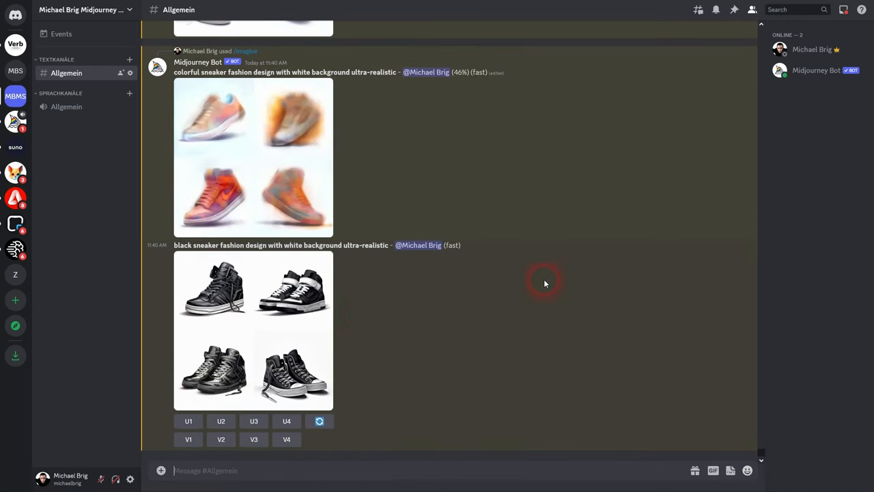
{"action": "left_click", "coordinate": [253, 330]}
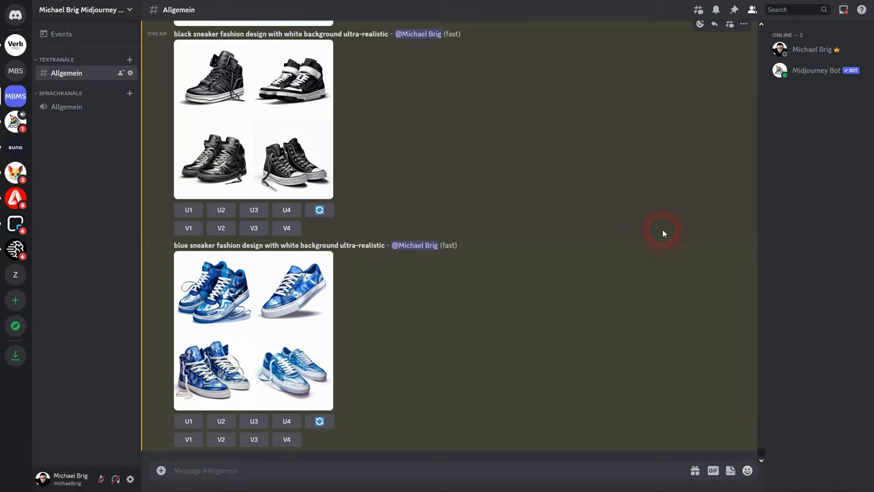
{"action": "left_click", "coordinate": [253, 330]}
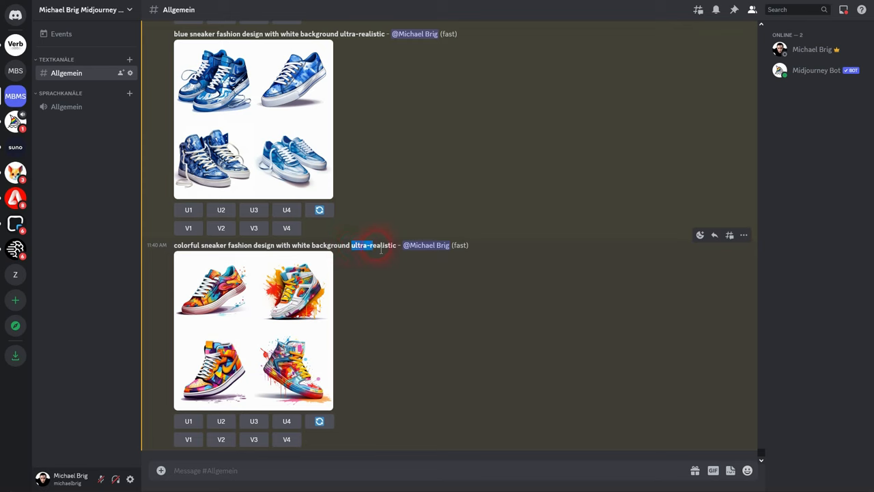
{"action": "left_click", "coordinate": [253, 330]}
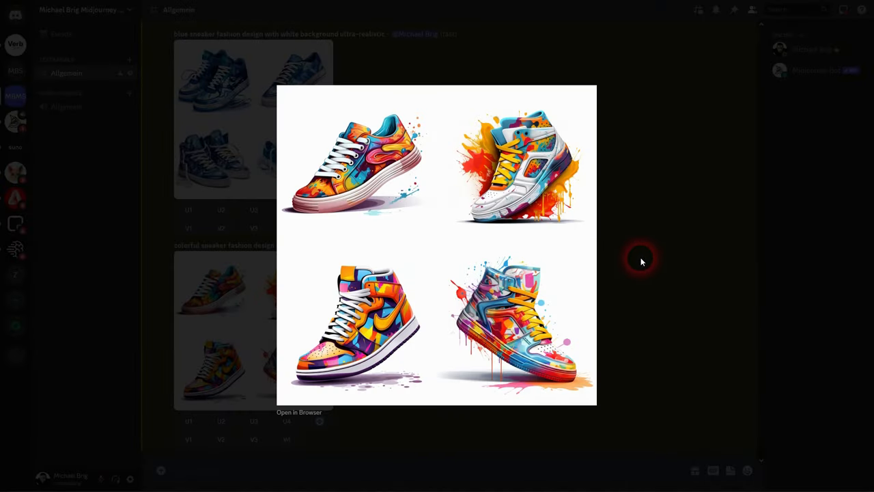
Upscale colorful sneaker 1 (U1) and request Vary (Strong) on it
{"action": "left_click", "coordinate": [641, 261]}
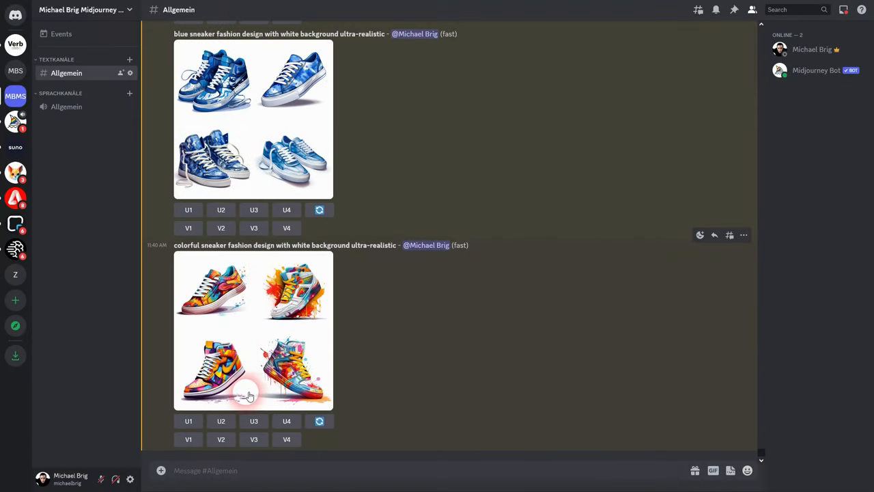
{"action": "left_click", "coordinate": [188, 421]}
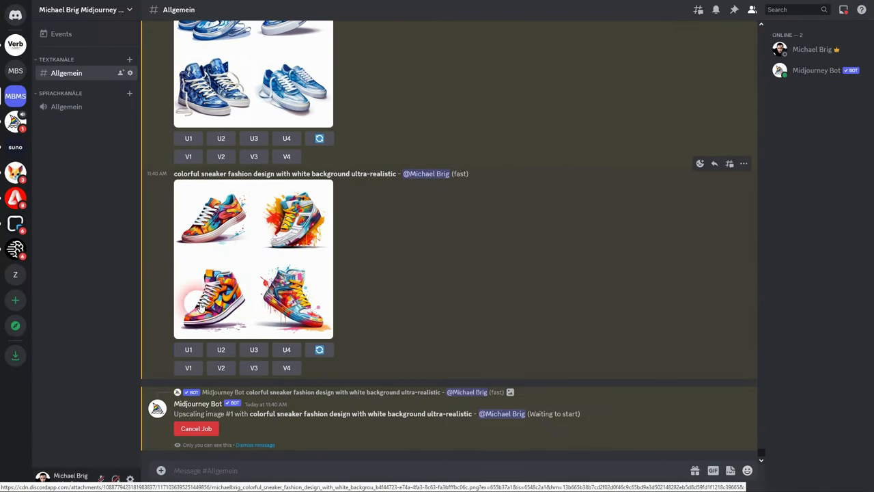
{"action": "left_click", "coordinate": [189, 349]}
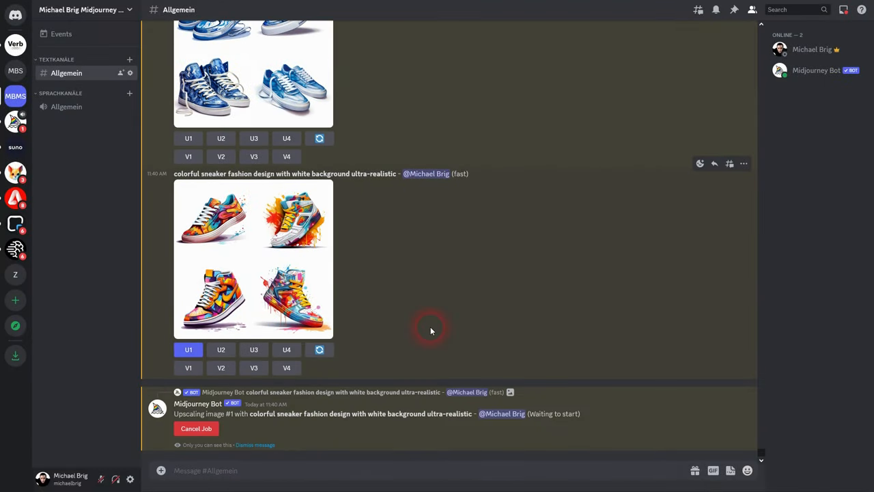
{"action": "left_click", "coordinate": [188, 349]}
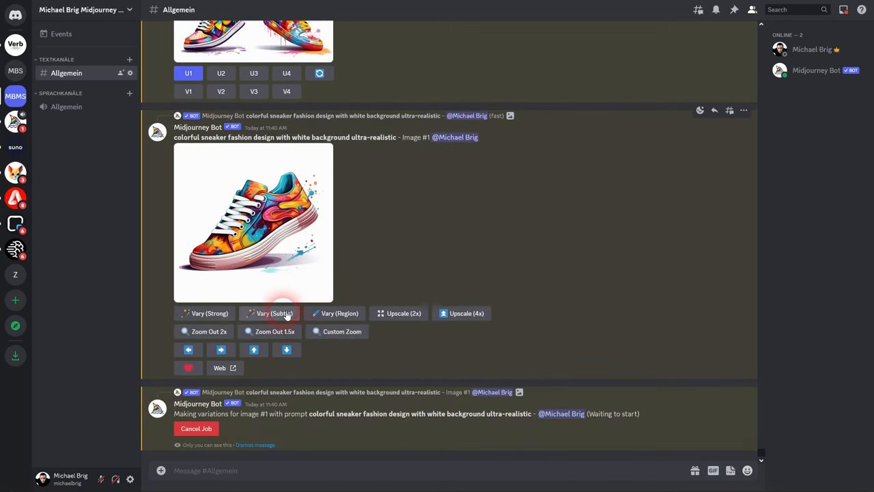
{"action": "left_click", "coordinate": [205, 313]}
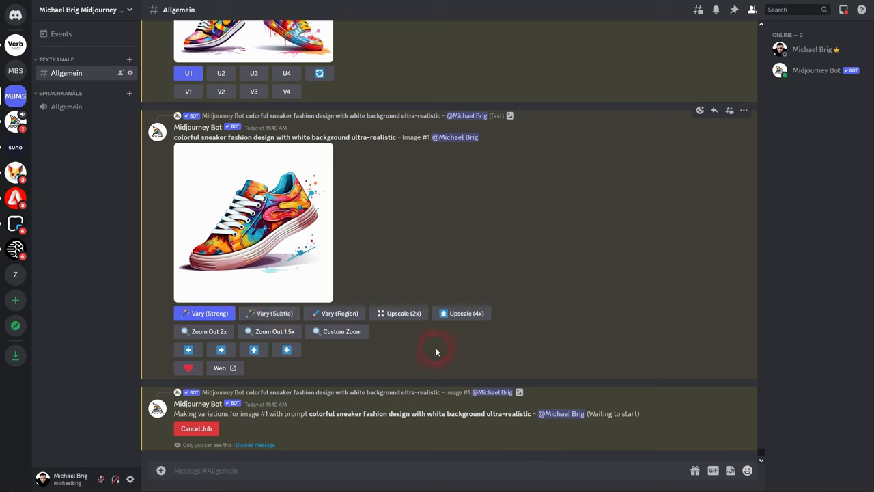
{"action": "mouse_move", "coordinate": [335, 313]}
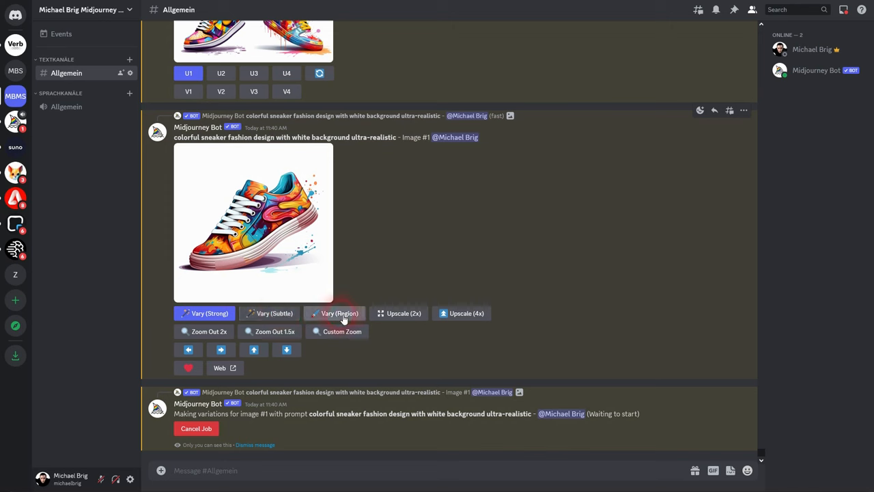
Submit a Vary (Region) edit covering the upscaled sneaker's side pattern
{"action": "left_click", "coordinate": [339, 313]}
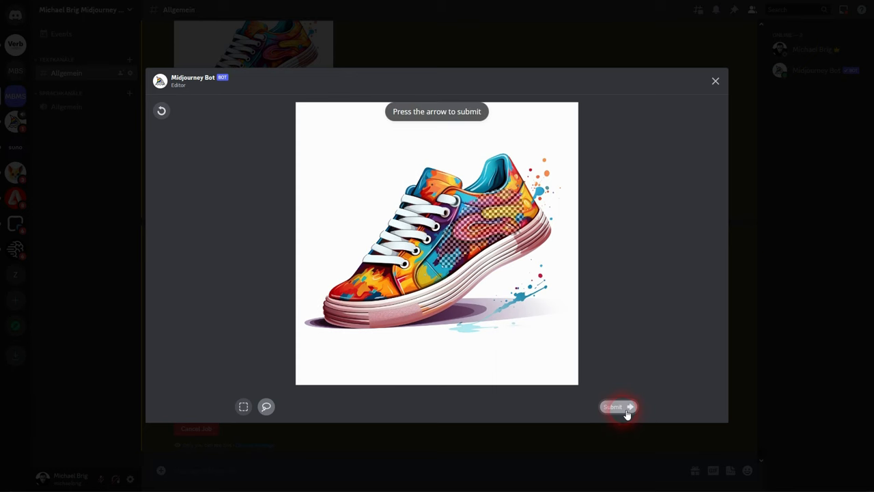
{"action": "left_click", "coordinate": [618, 407]}
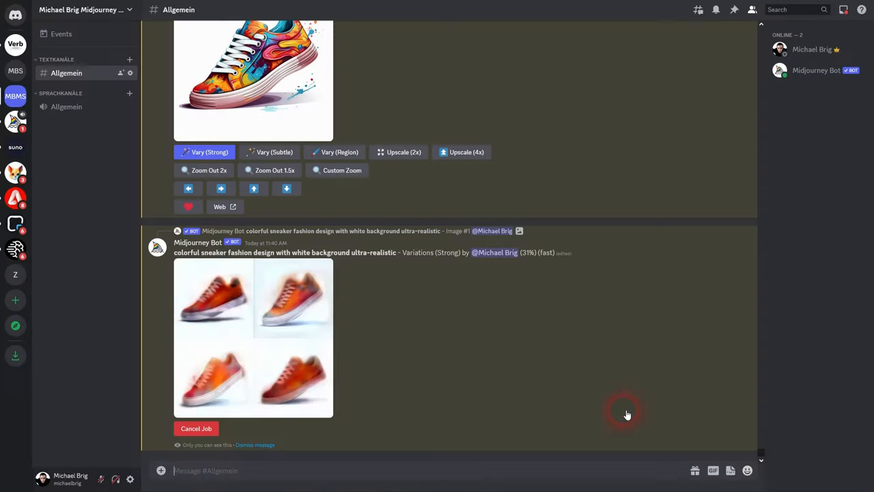
{"action": "mouse_move", "coordinate": [480, 329]}
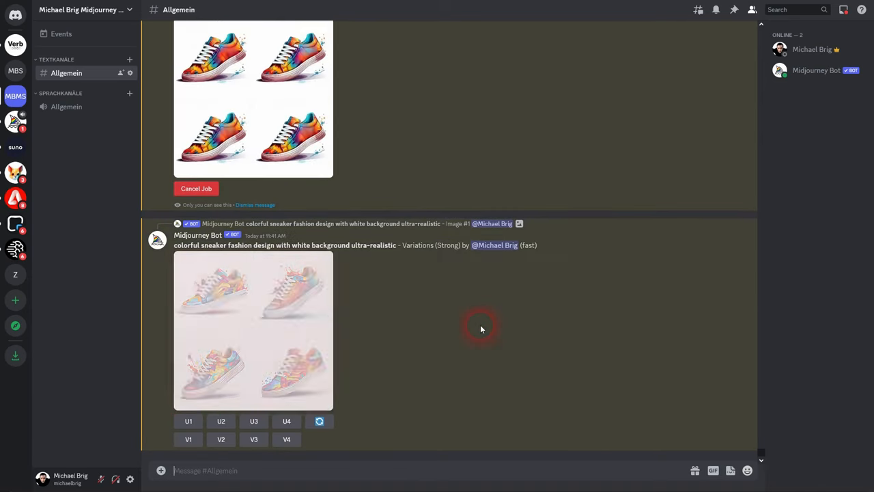
Preview the completed strong and region variation grids of colorful sneaker 1
{"action": "left_click", "coordinate": [253, 331]}
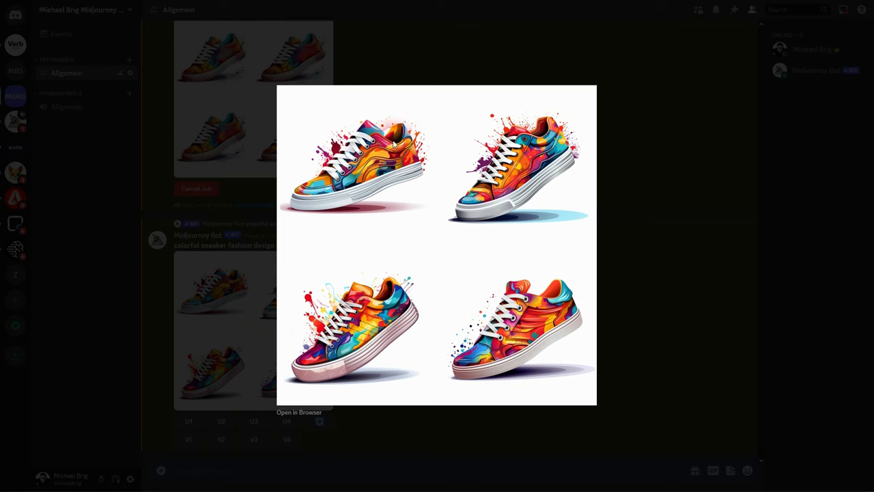
{"action": "mouse_move", "coordinate": [560, 307]}
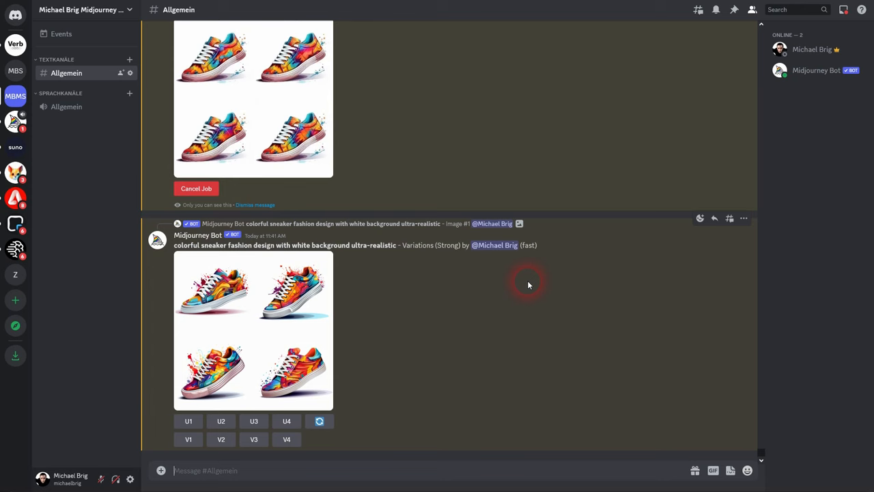
{"action": "left_click", "coordinate": [253, 331]}
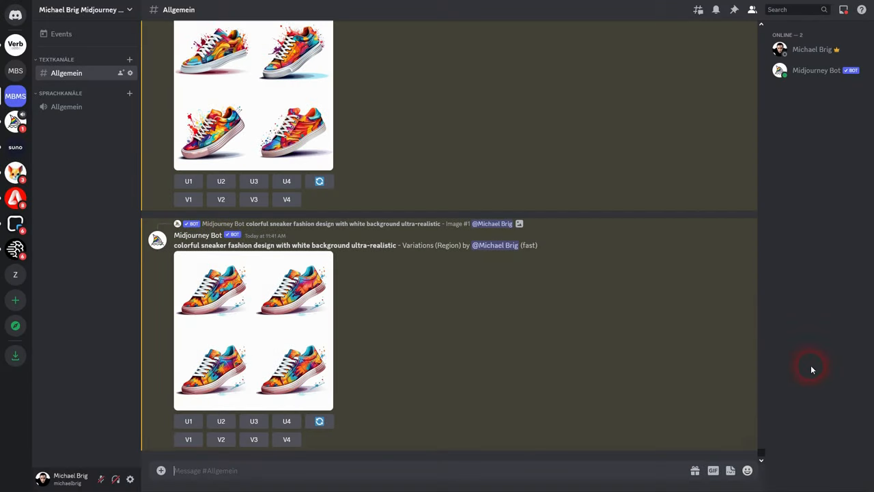
{"action": "mouse_move", "coordinate": [591, 271]}
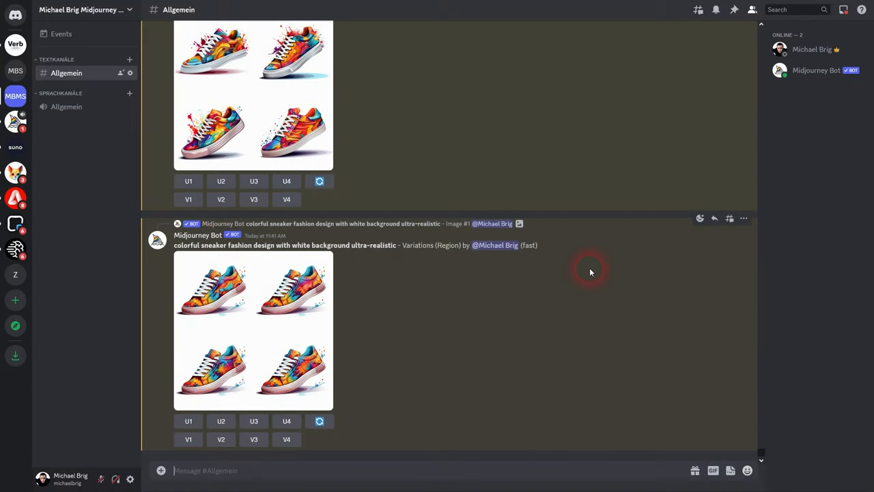